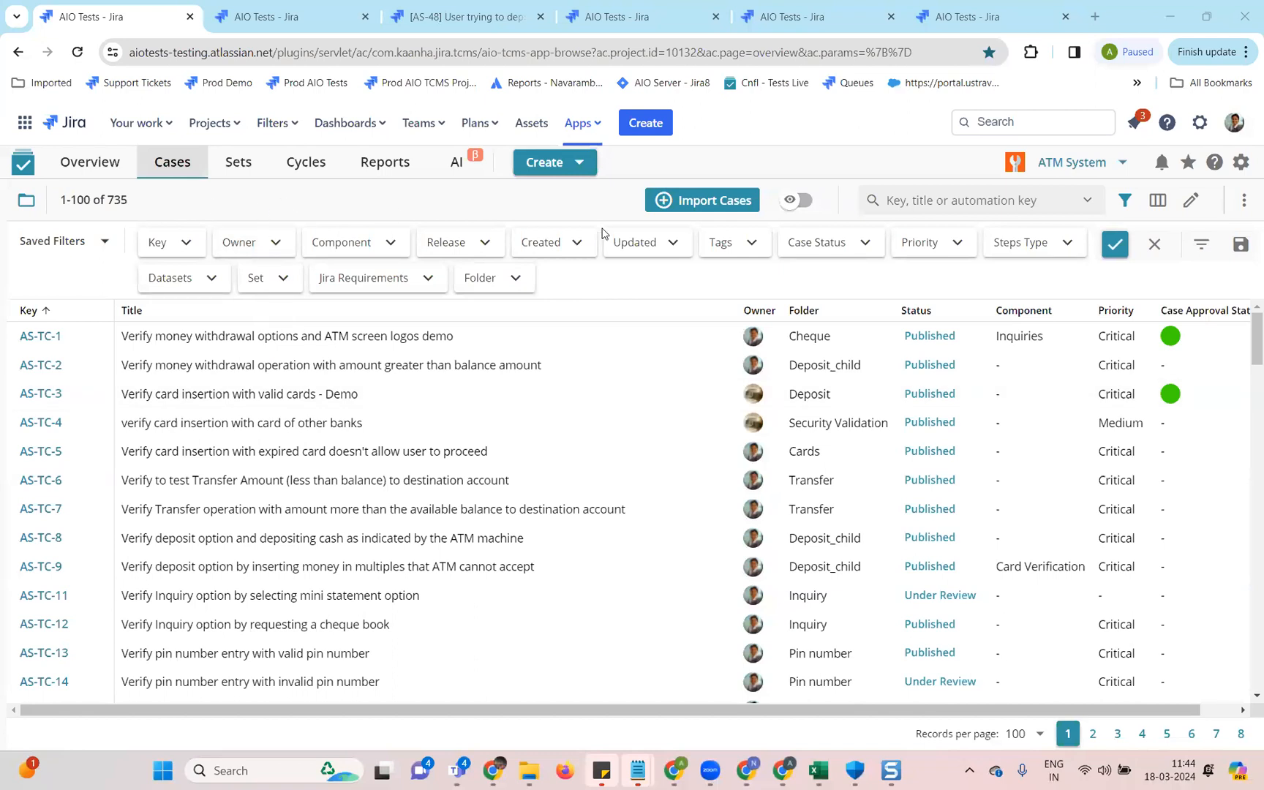
pyautogui.moveTo(799, 205)
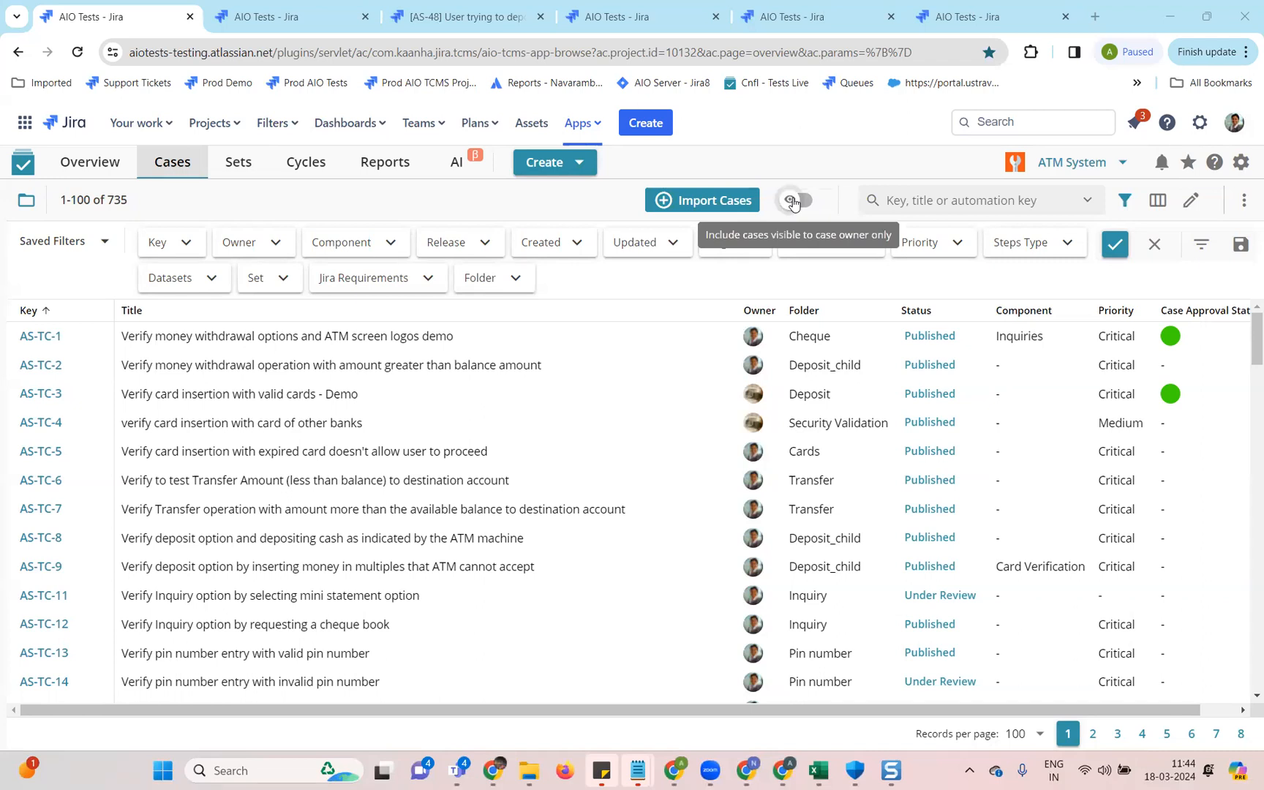
# Enable 'Include cases visible to case owner only' and highlight the new total of 1046 cases.
pyautogui.click(797, 200)
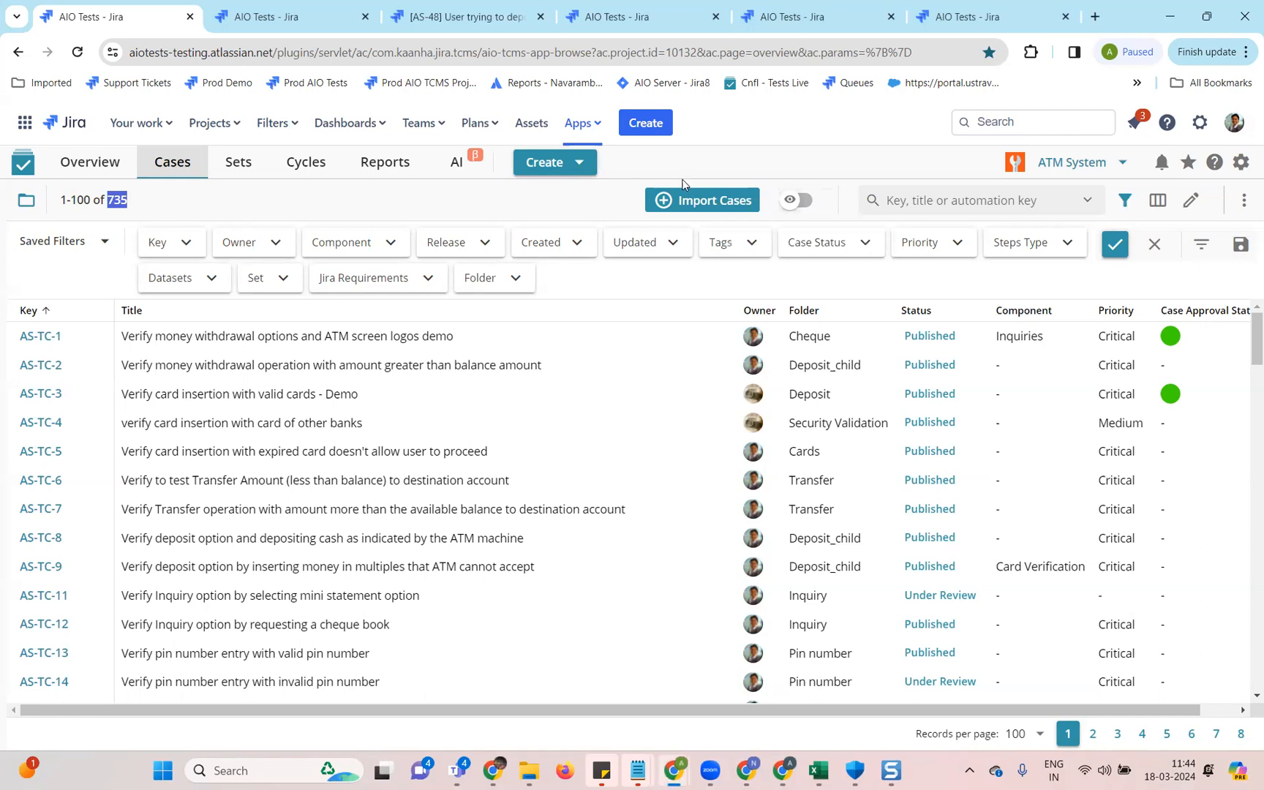
pyautogui.moveTo(807, 200)
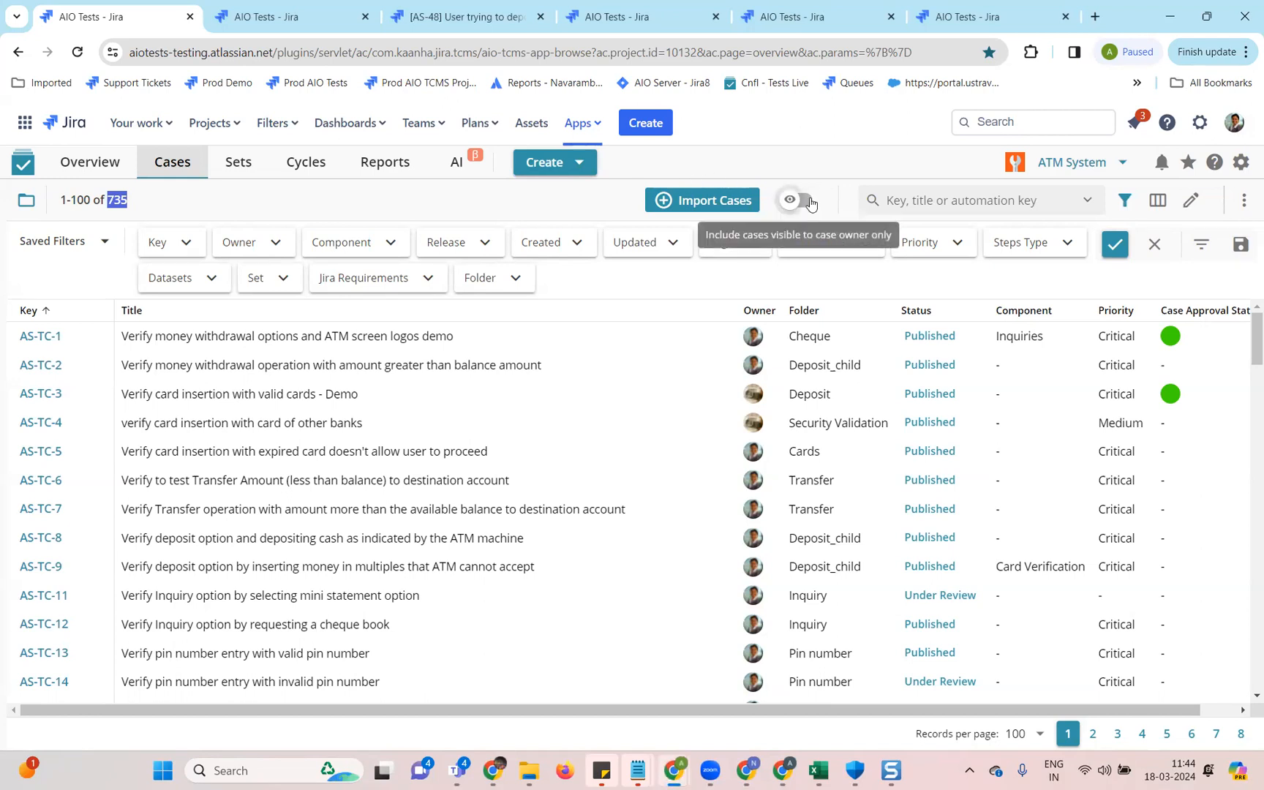
pyautogui.click(796, 201)
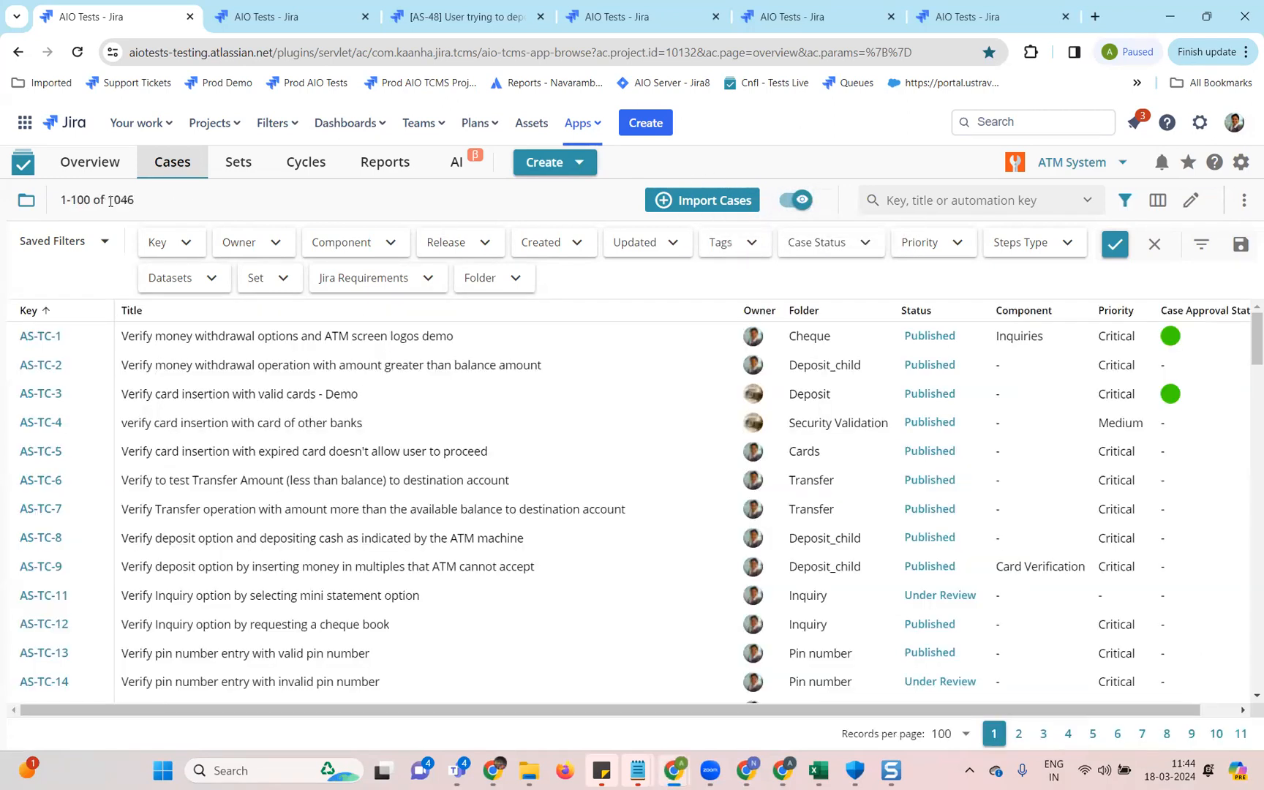
pyautogui.doubleClick(124, 200)
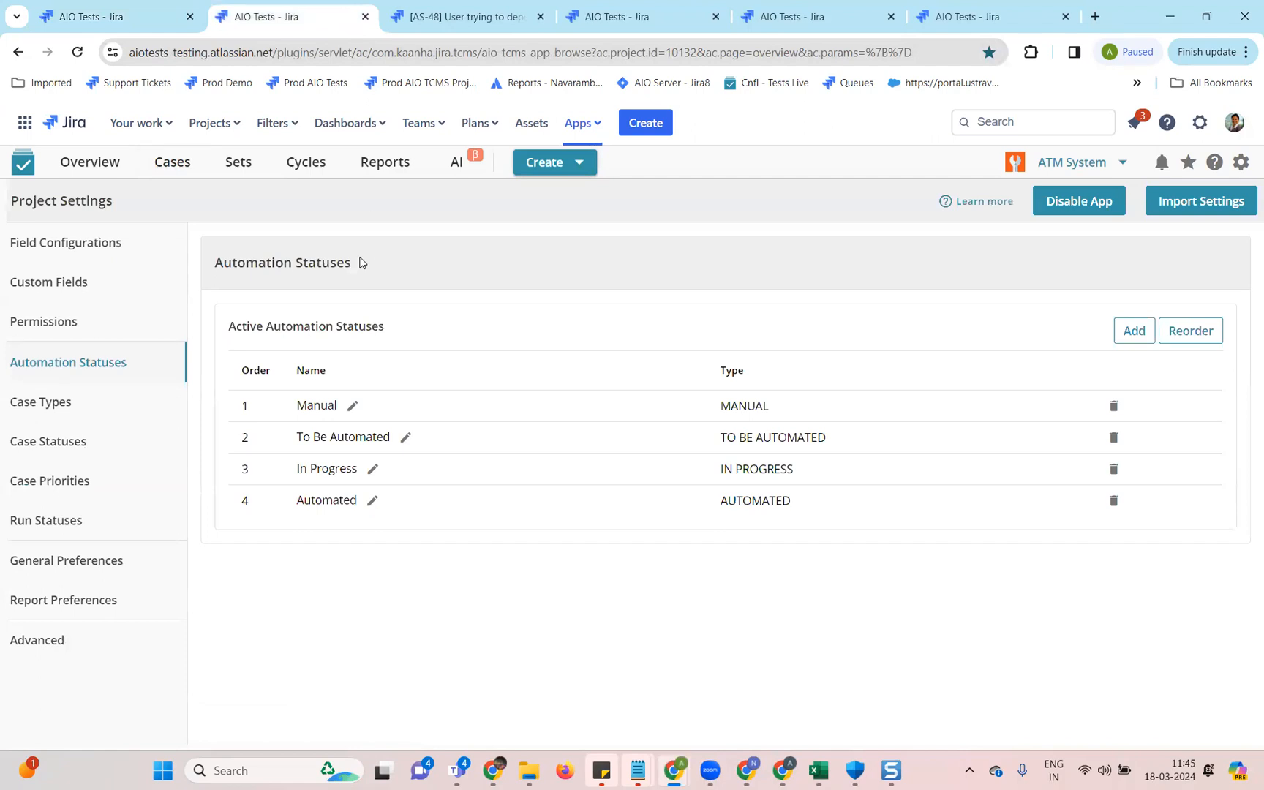
pyautogui.moveTo(300, 341)
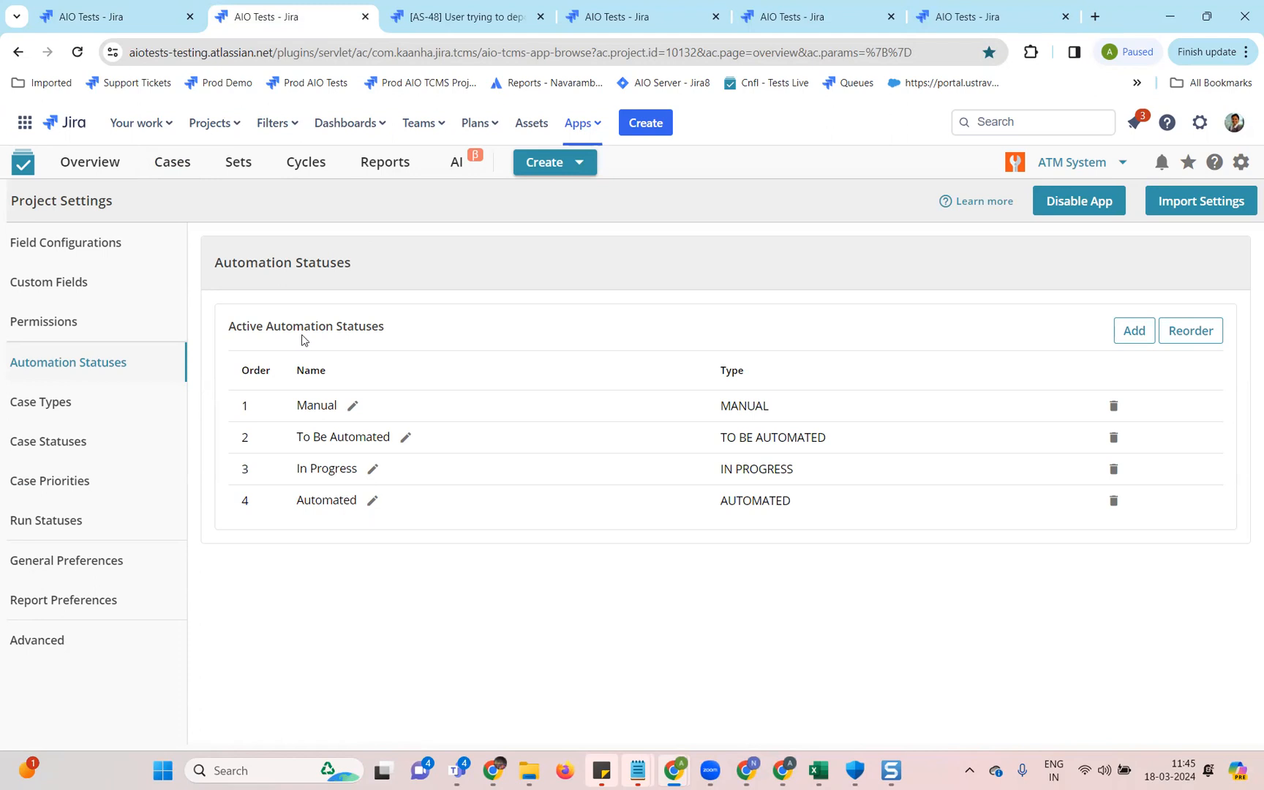
pyautogui.moveTo(375, 491)
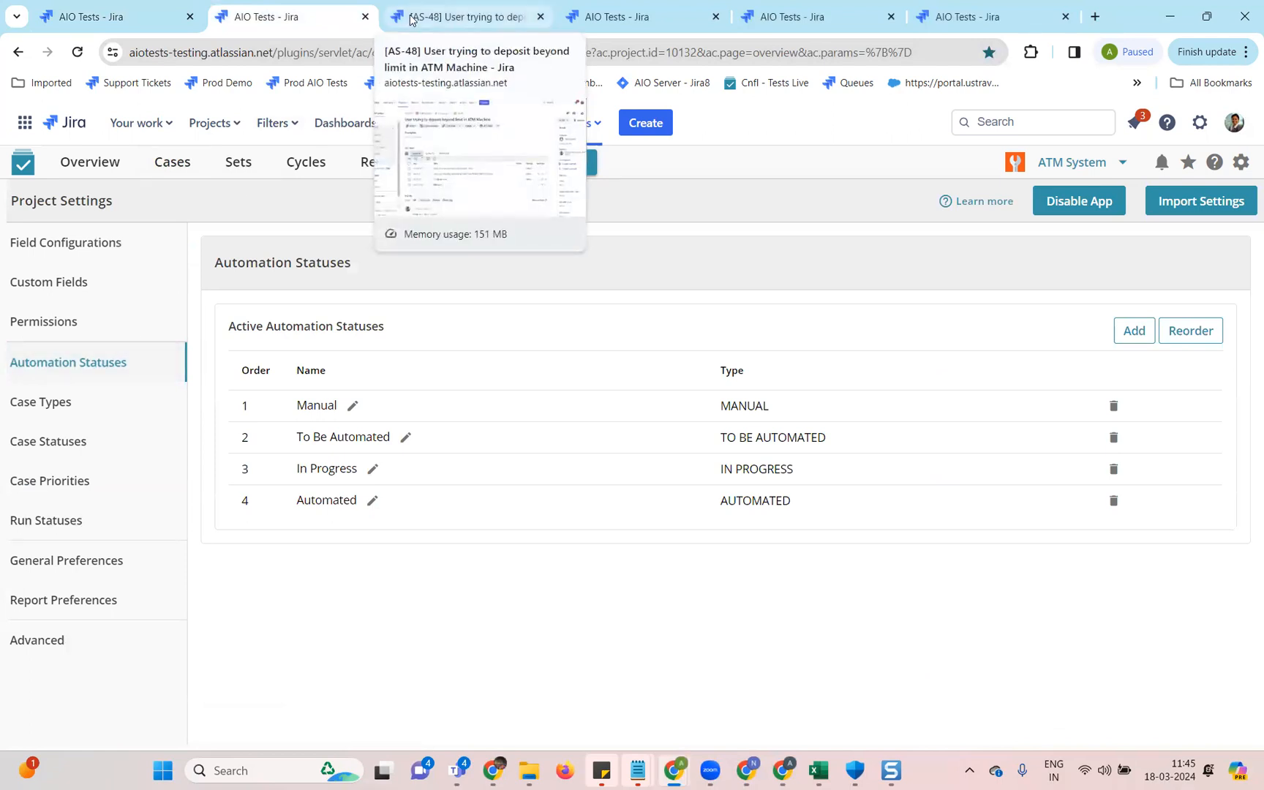
# Show the four linked defects of issue AS-48 via the Cycles and Defects tabs.
pyautogui.click(461, 15)
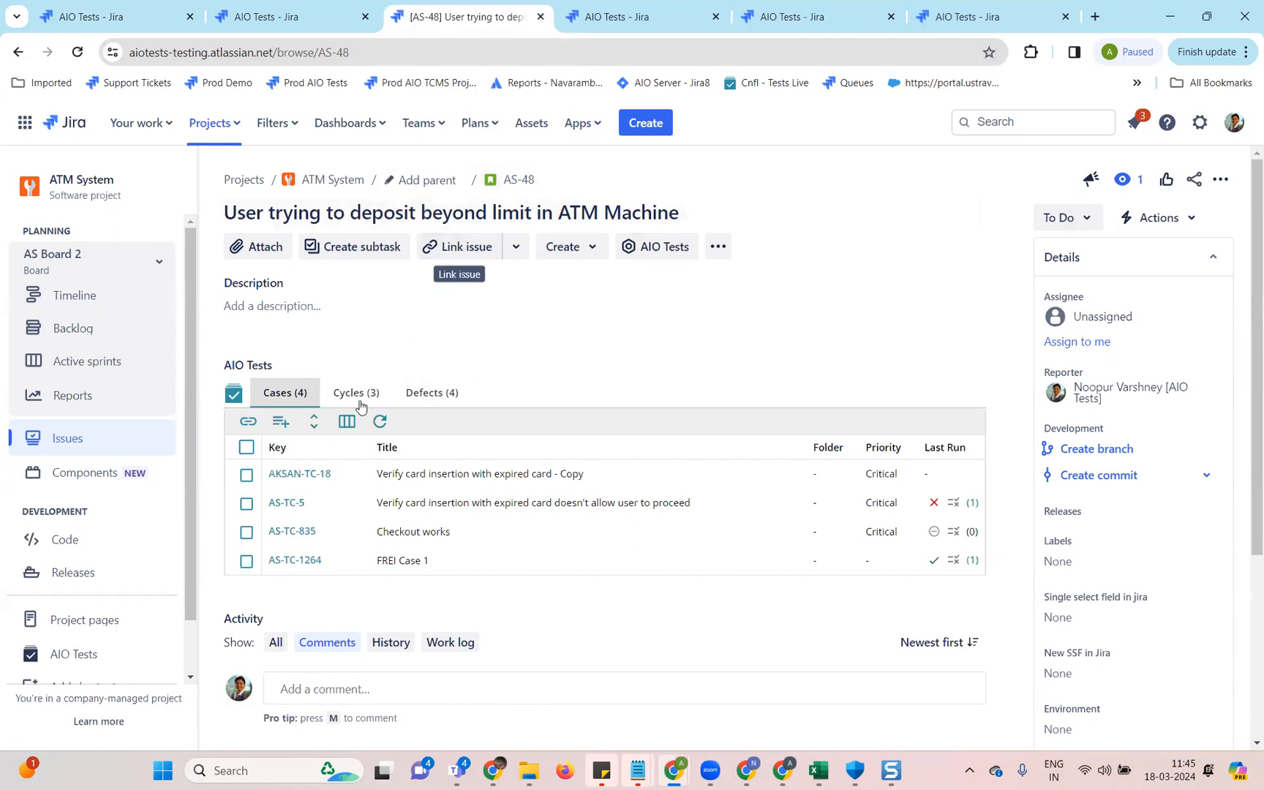
pyautogui.click(431, 394)
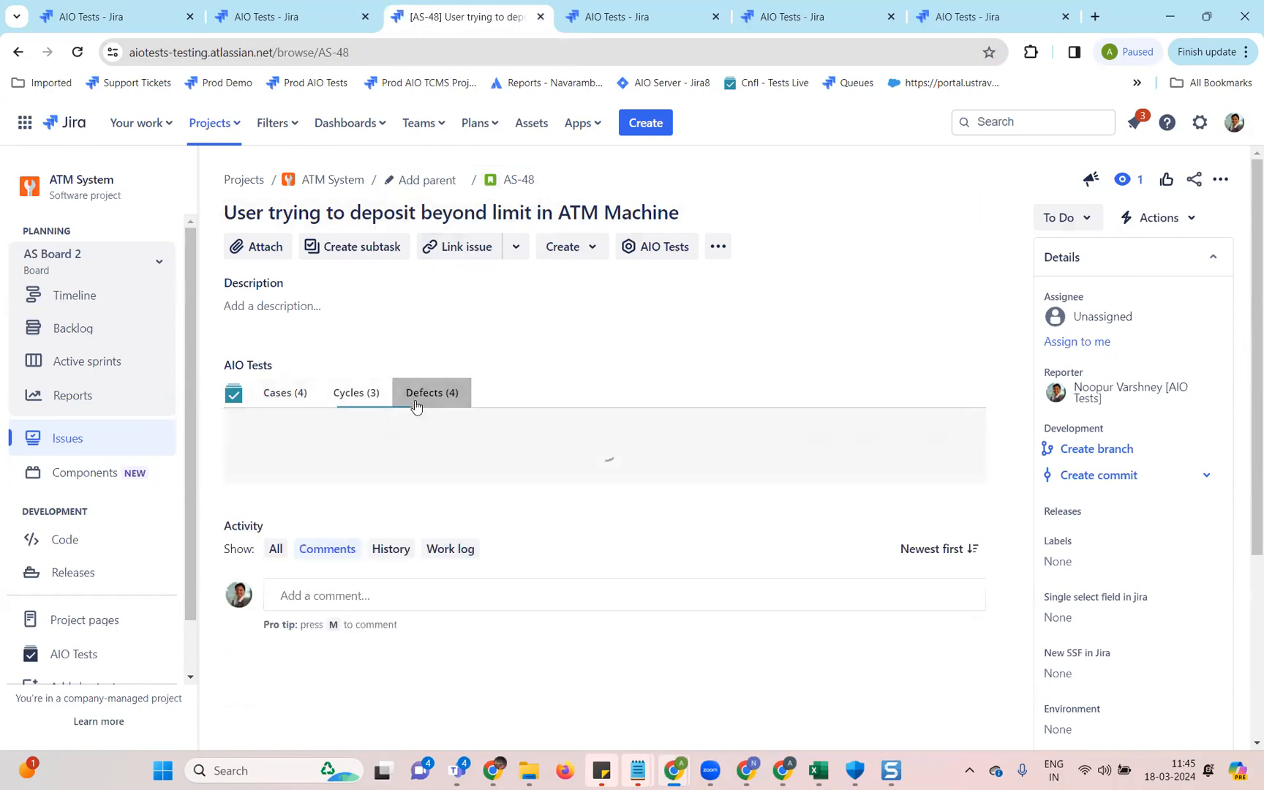
pyautogui.click(432, 392)
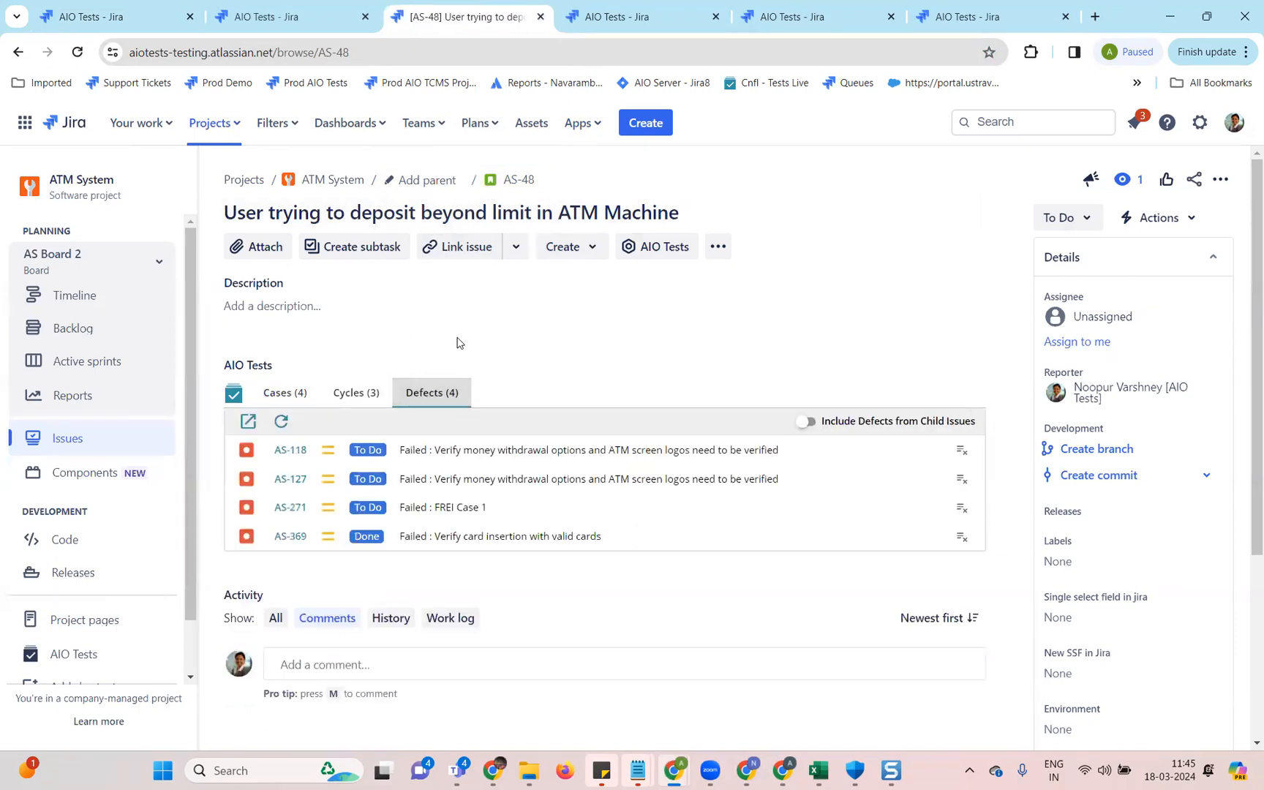
pyautogui.moveTo(489, 183)
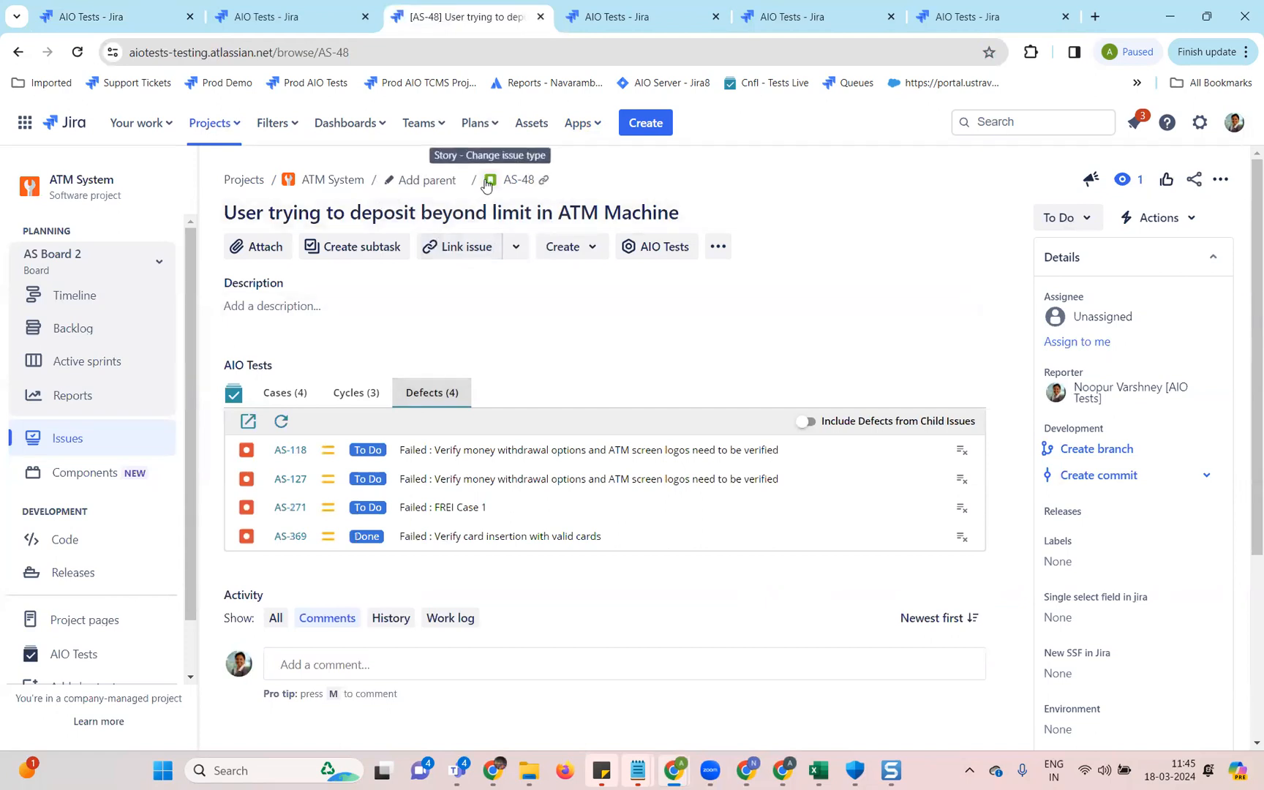
pyautogui.moveTo(369, 398)
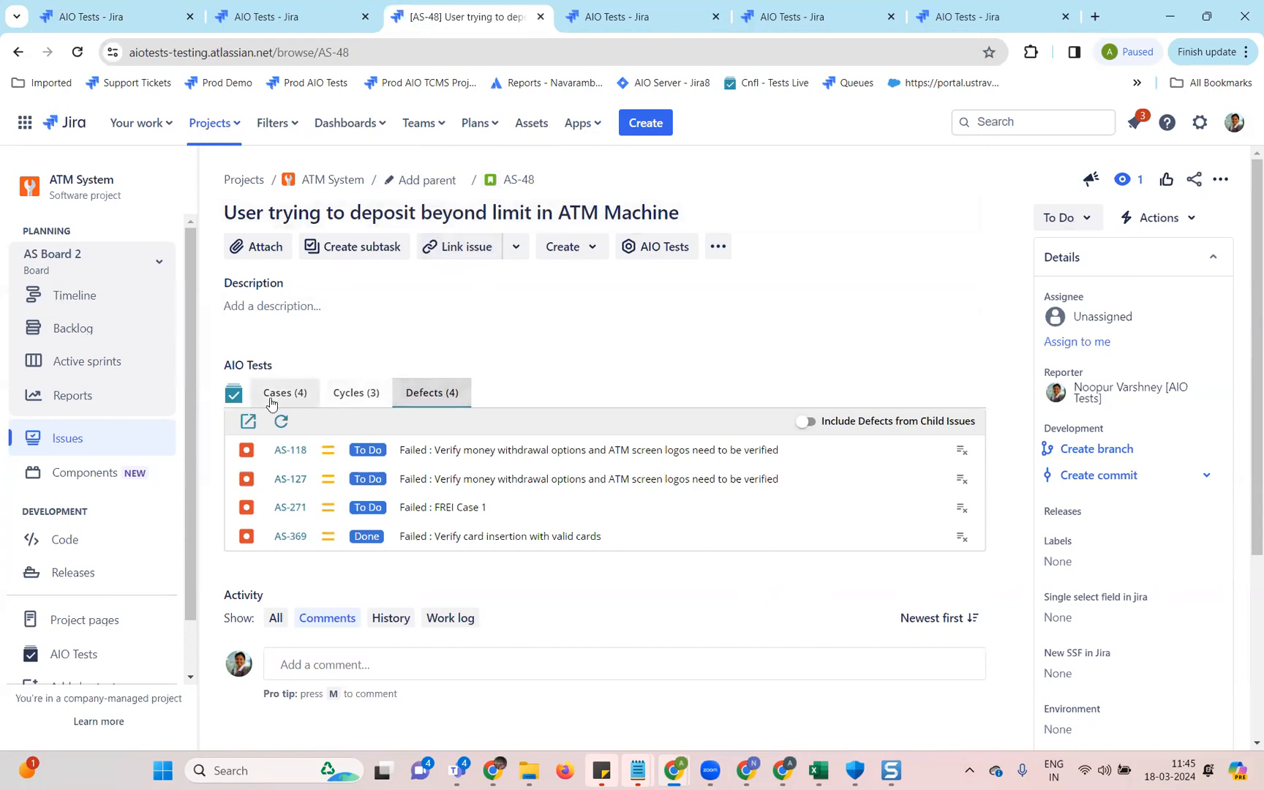
pyautogui.moveTo(449, 553)
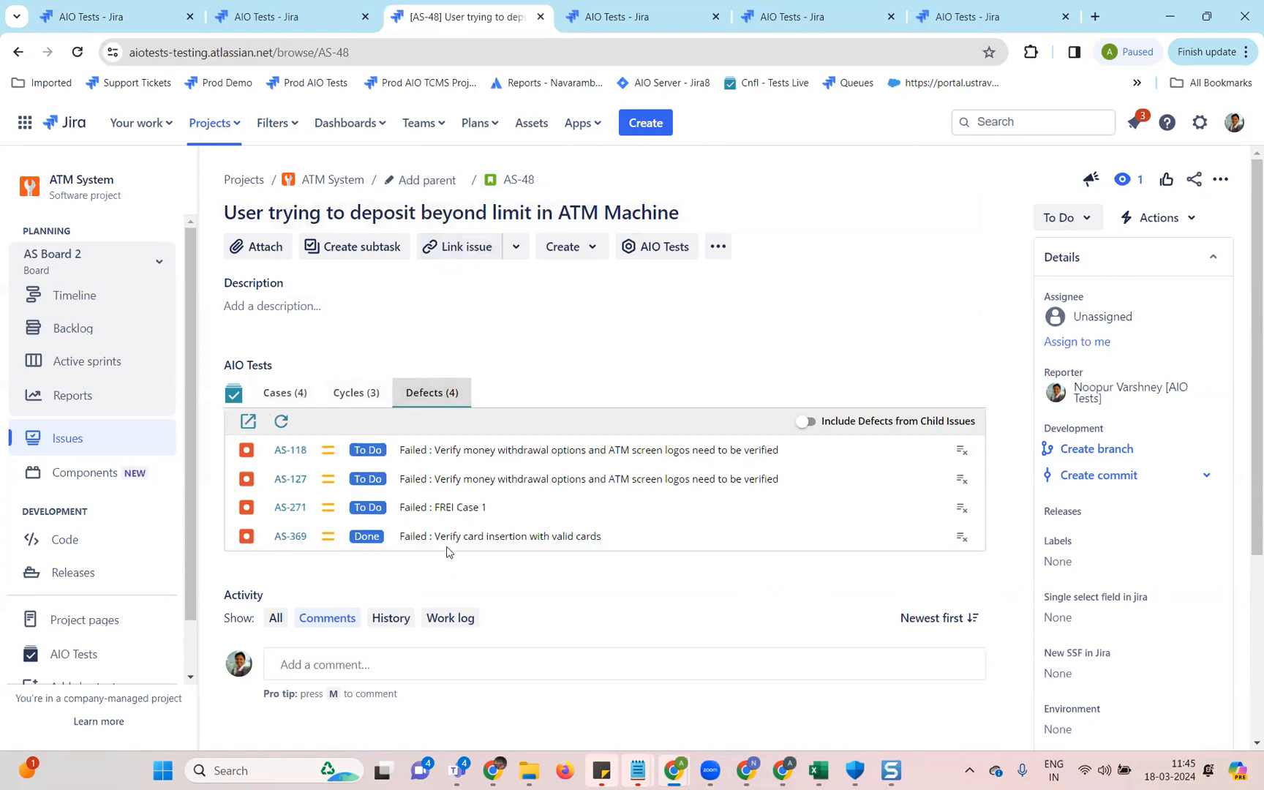
pyautogui.moveTo(656, 284)
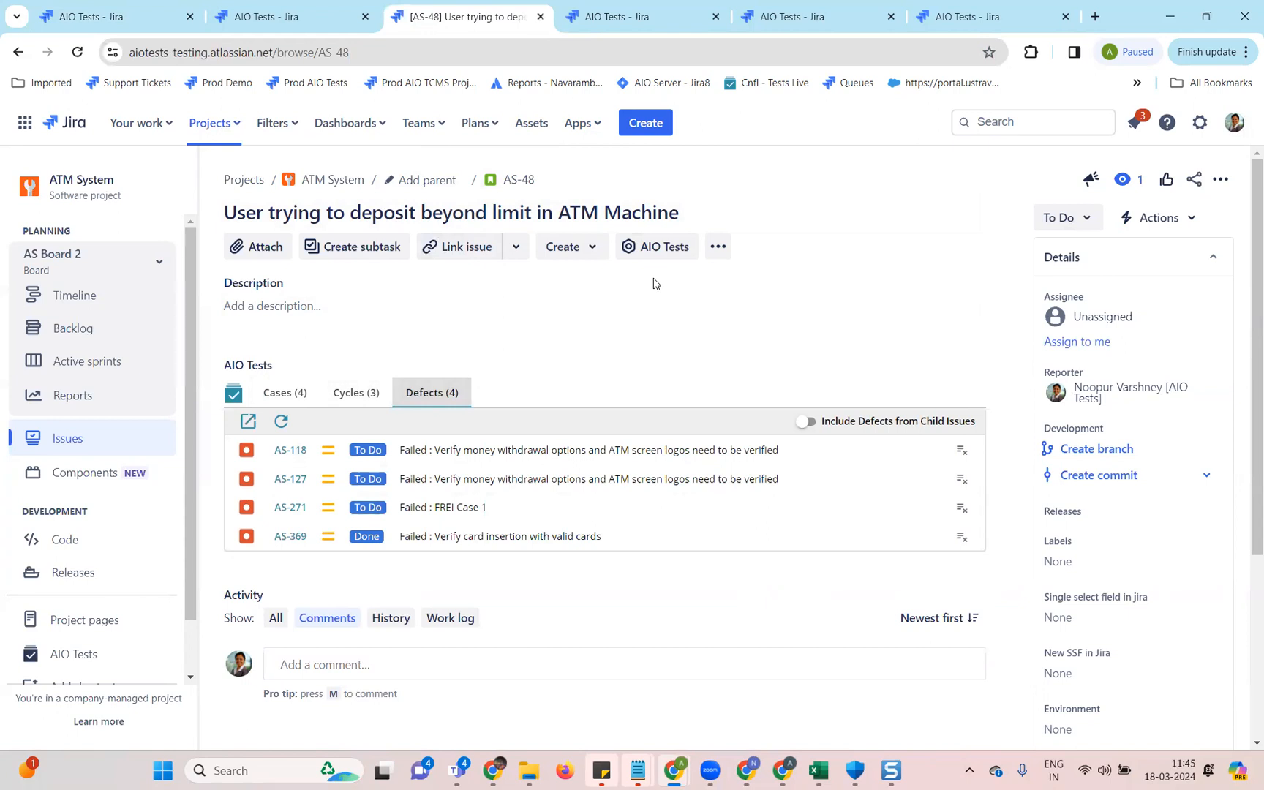
pyautogui.moveTo(490, 179)
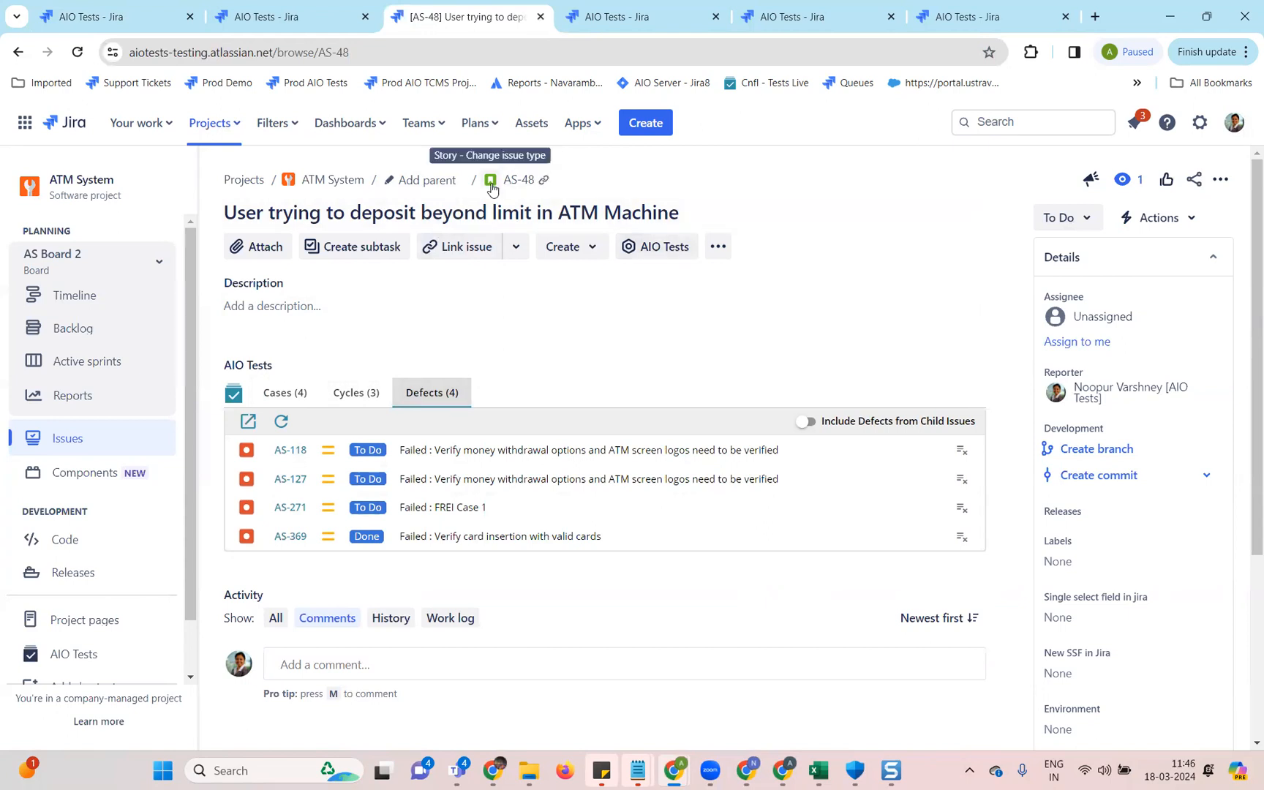
pyautogui.moveTo(654, 6)
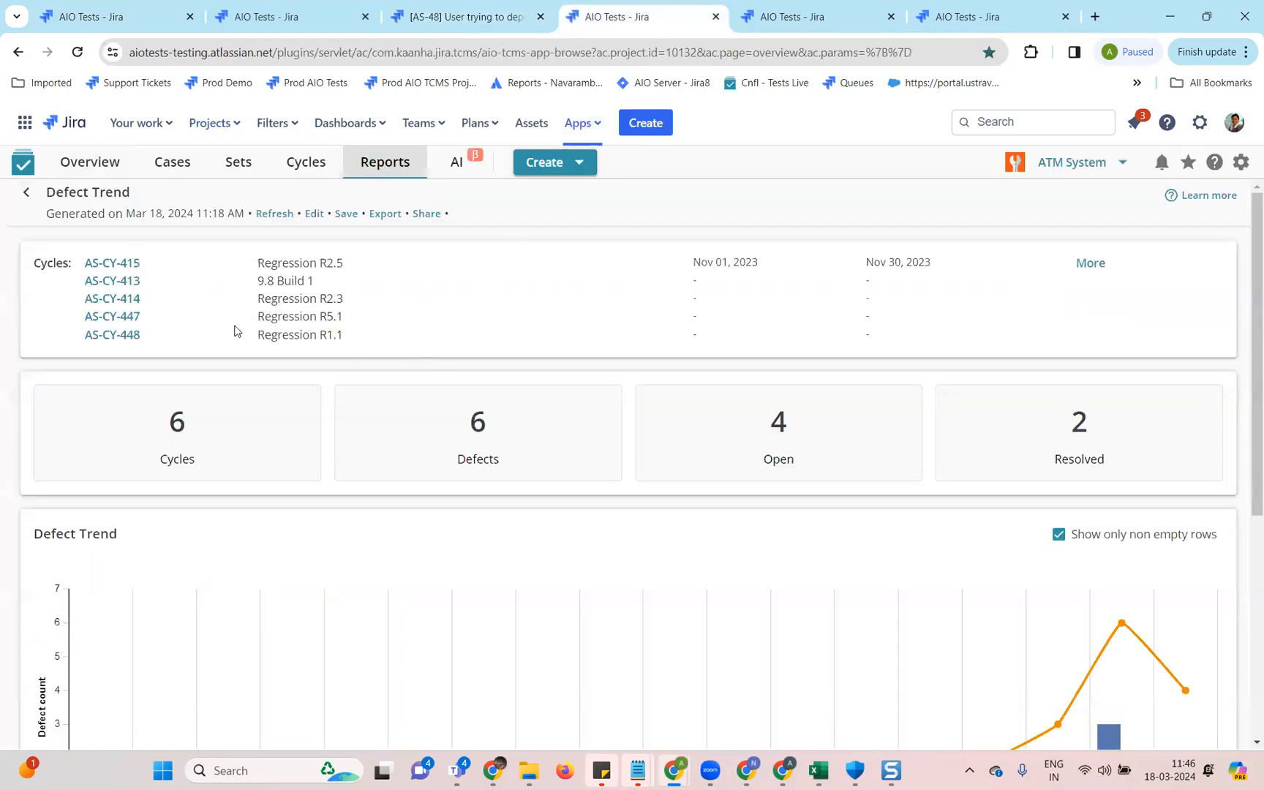
# View the Defect Trend report's chart and weekly created, resolved and unresolved totals.
pyautogui.doubleClick(88, 193)
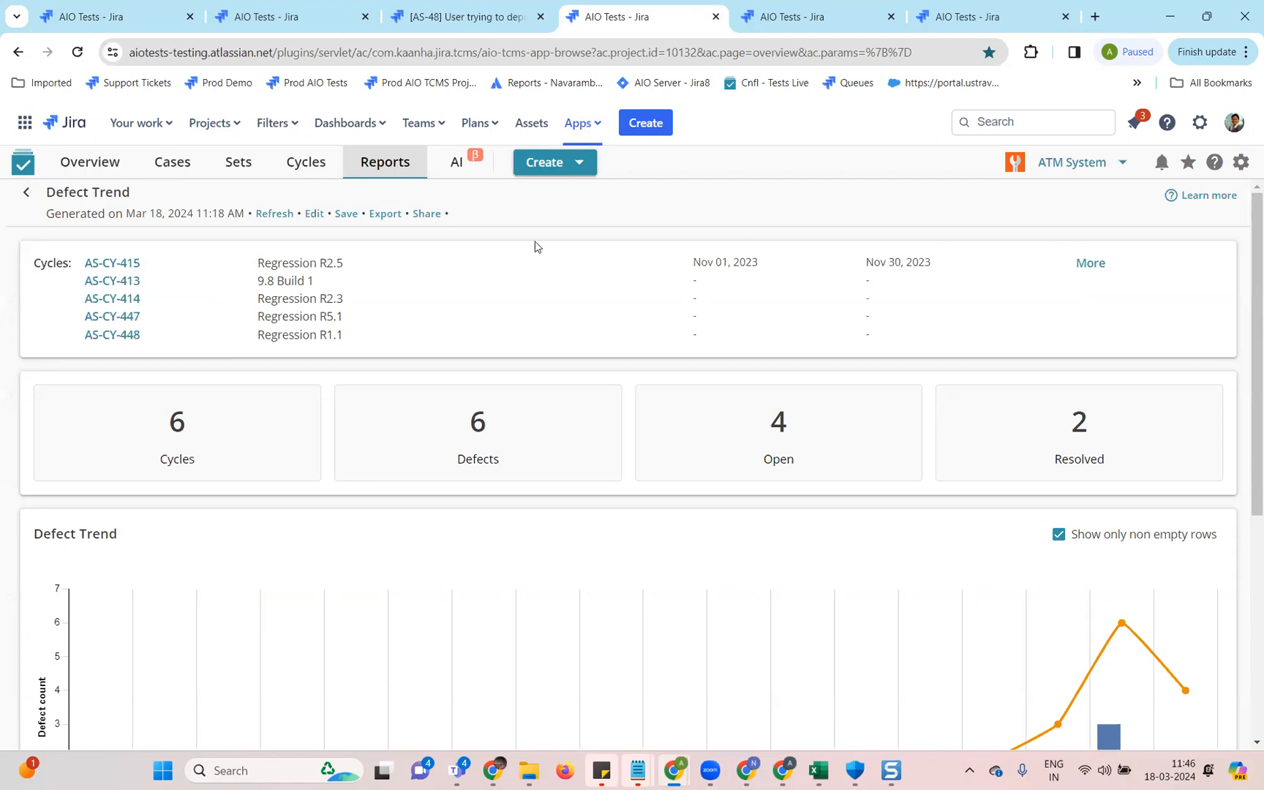
pyautogui.scroll(-3)
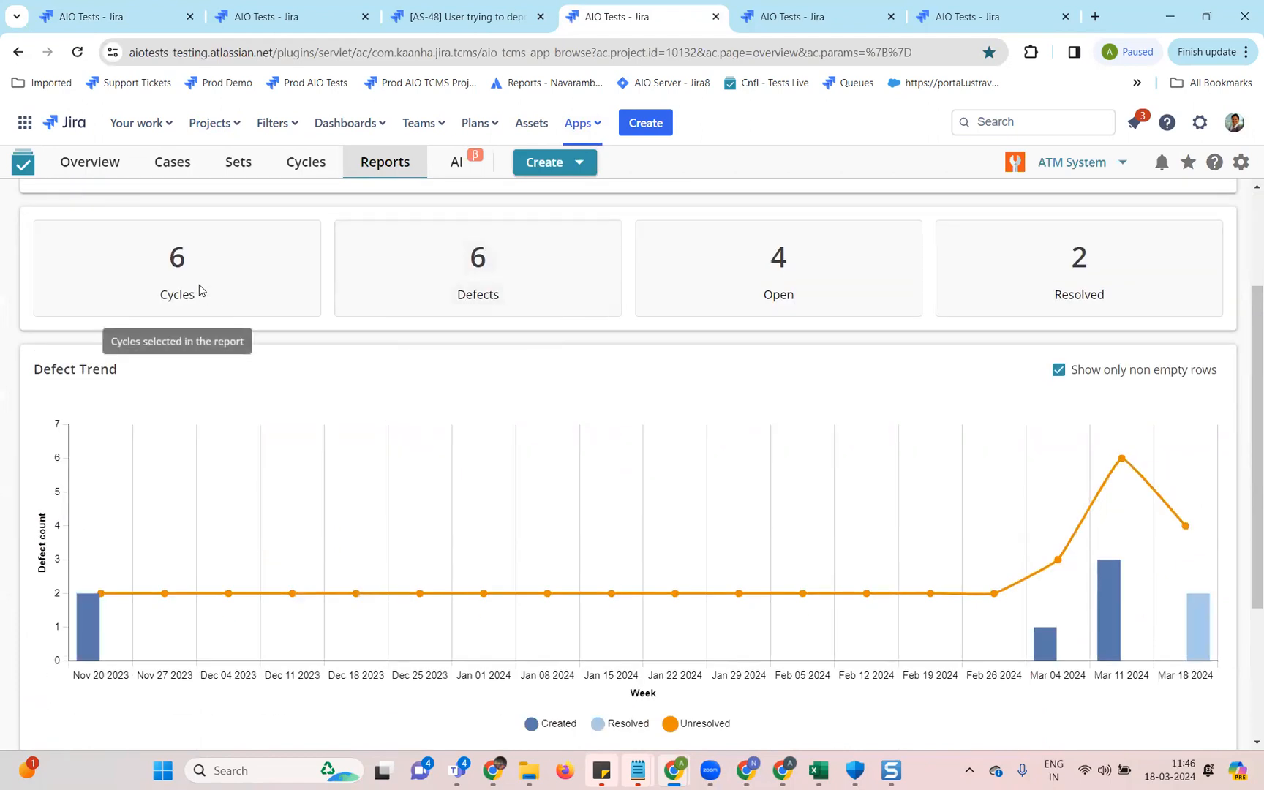
pyautogui.moveTo(506, 294)
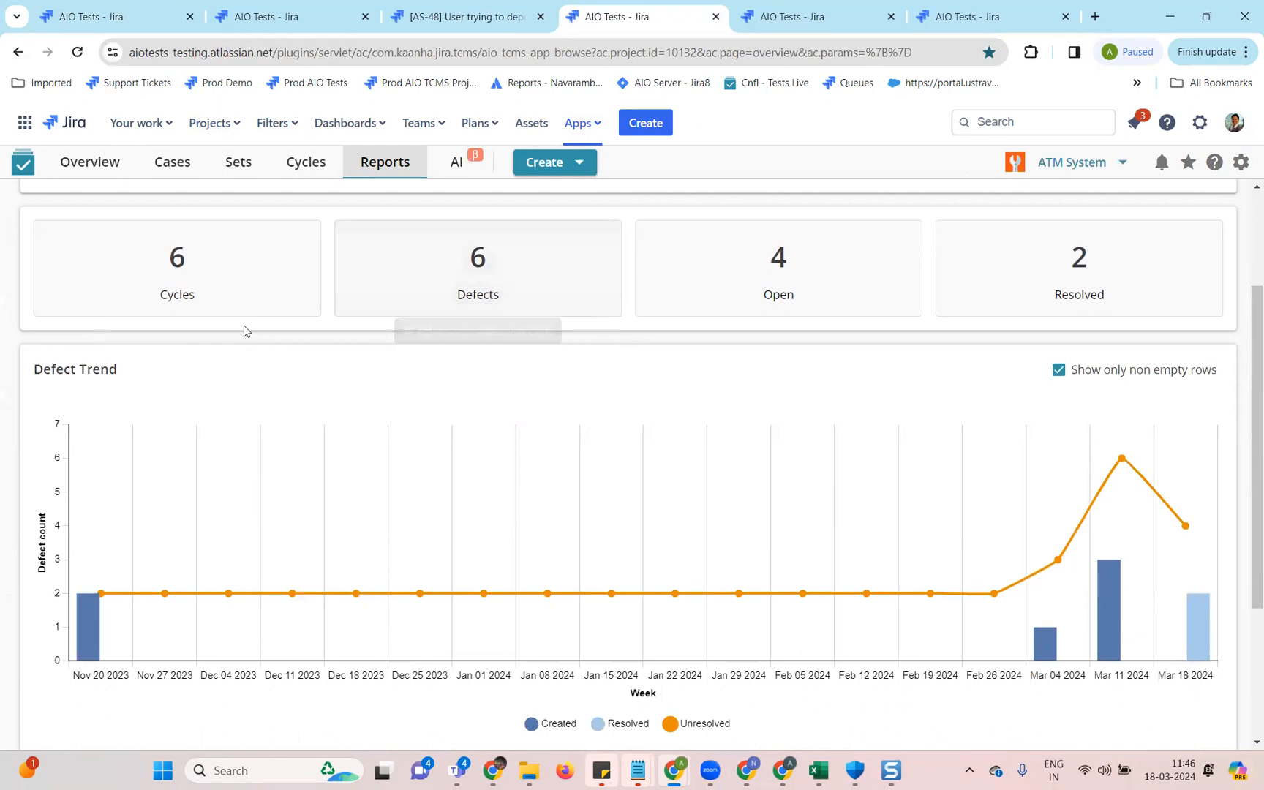
pyautogui.moveTo(444, 366)
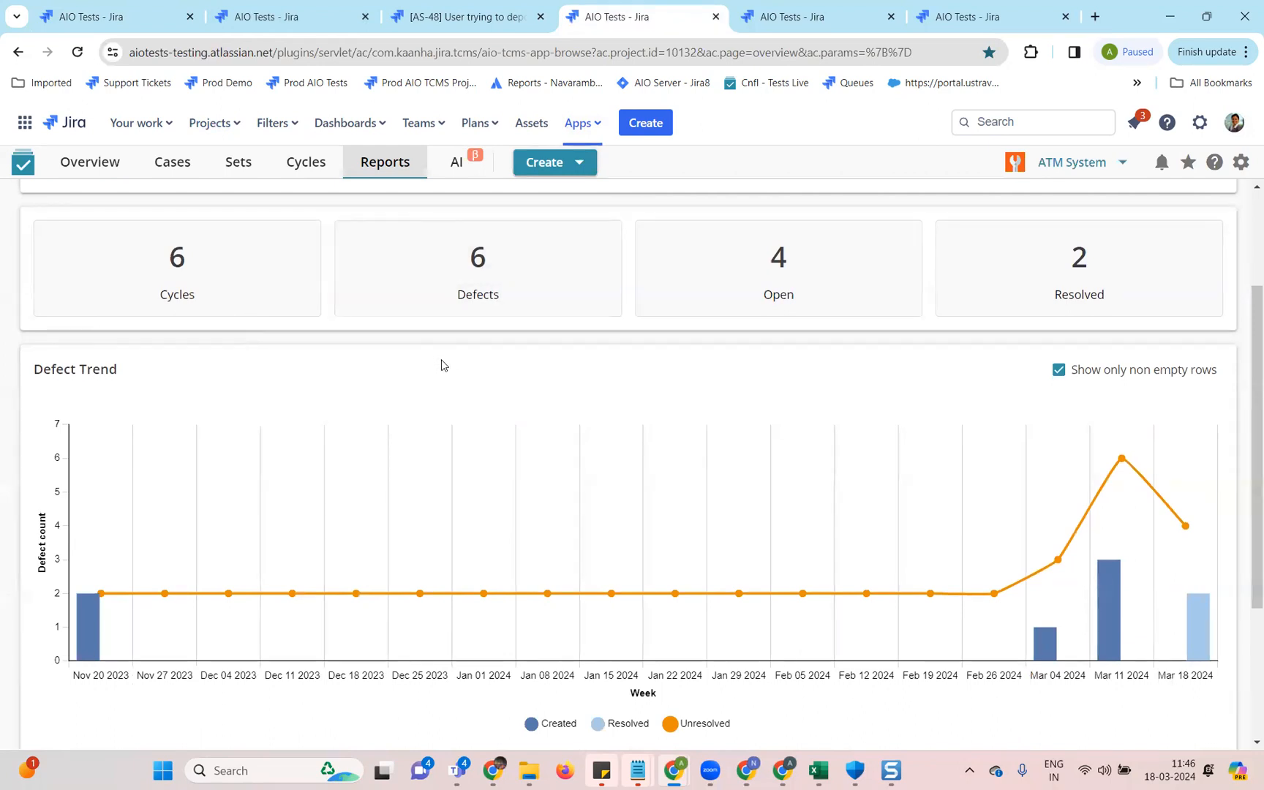
pyautogui.scroll(-3)
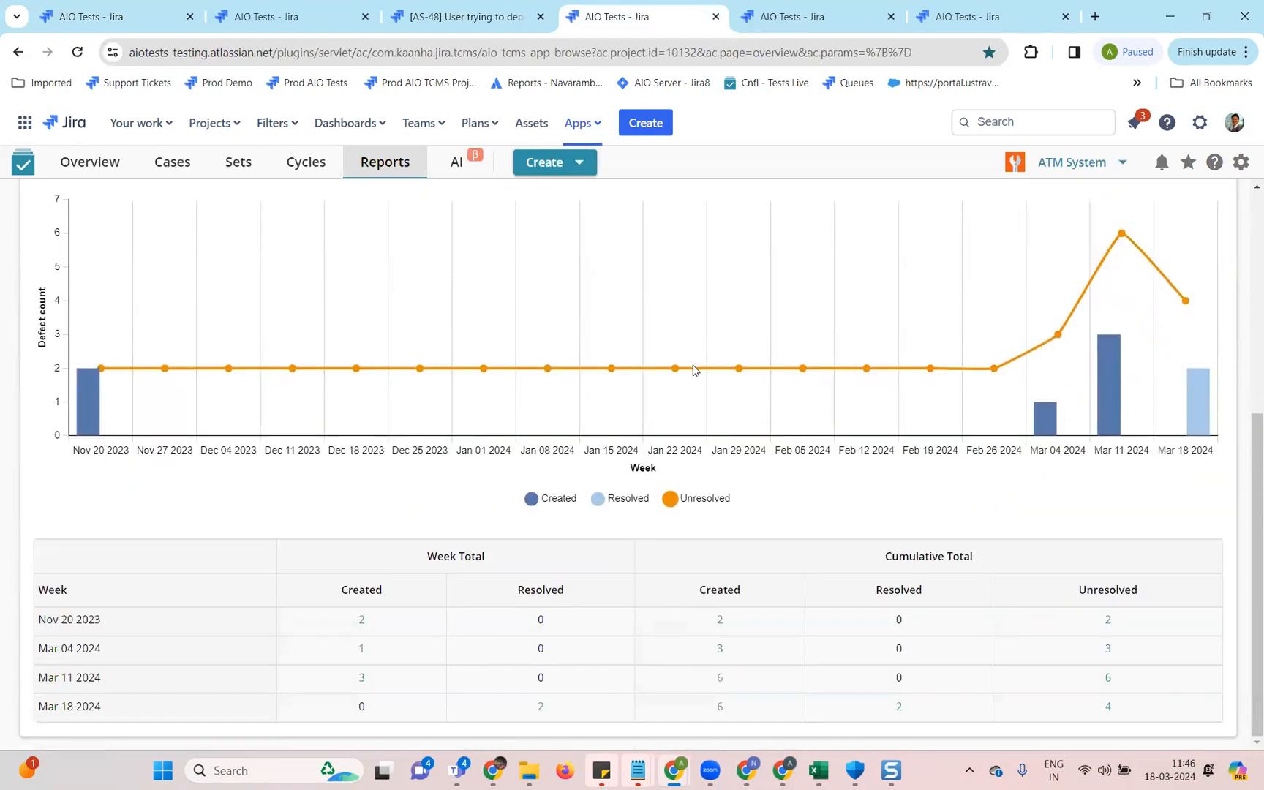
pyautogui.moveTo(780, 520)
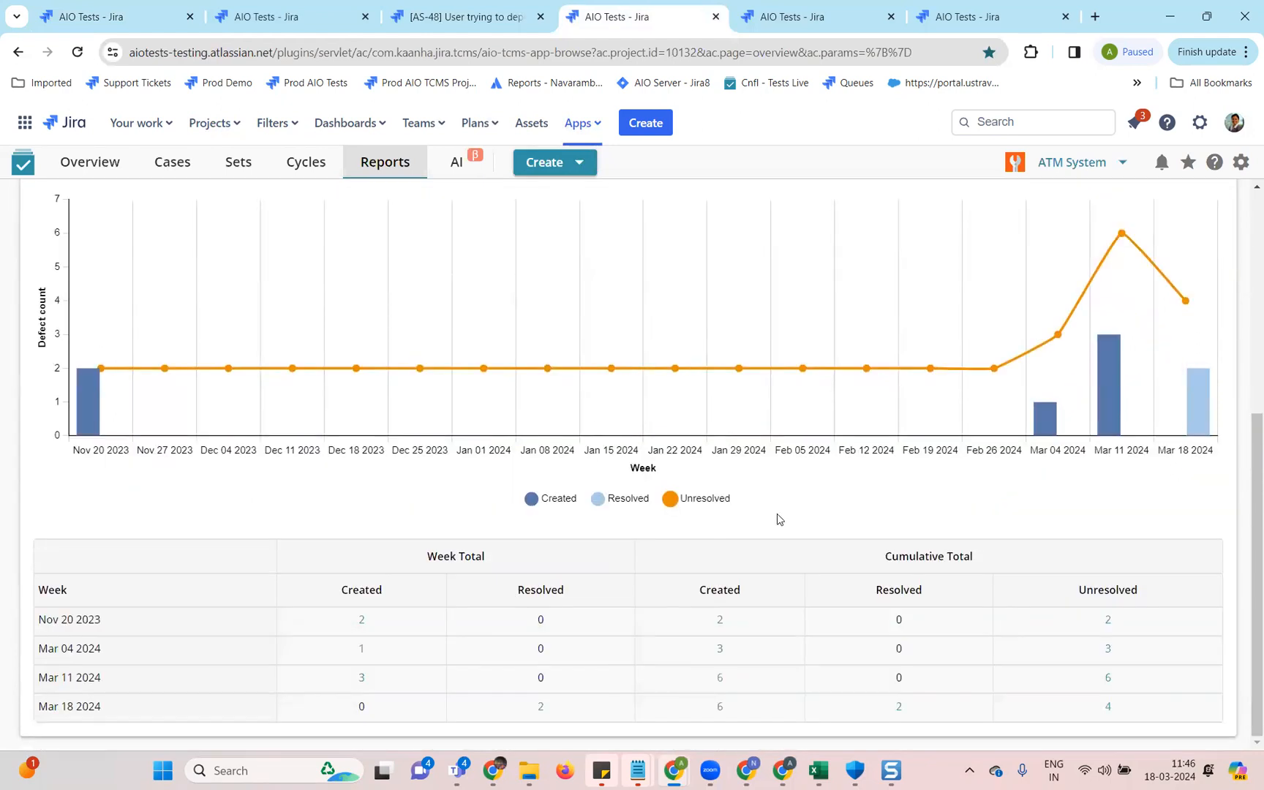
pyautogui.moveTo(635, 733)
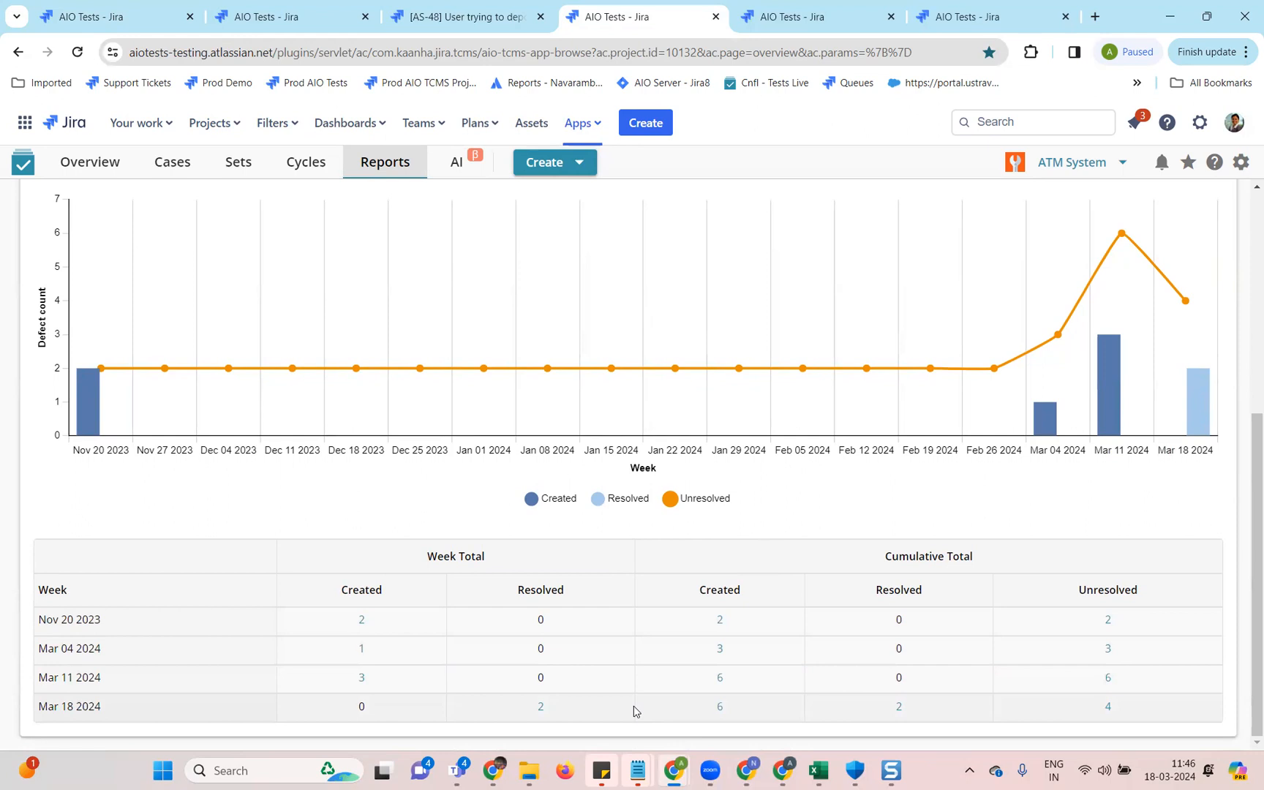
pyautogui.moveTo(868, 610)
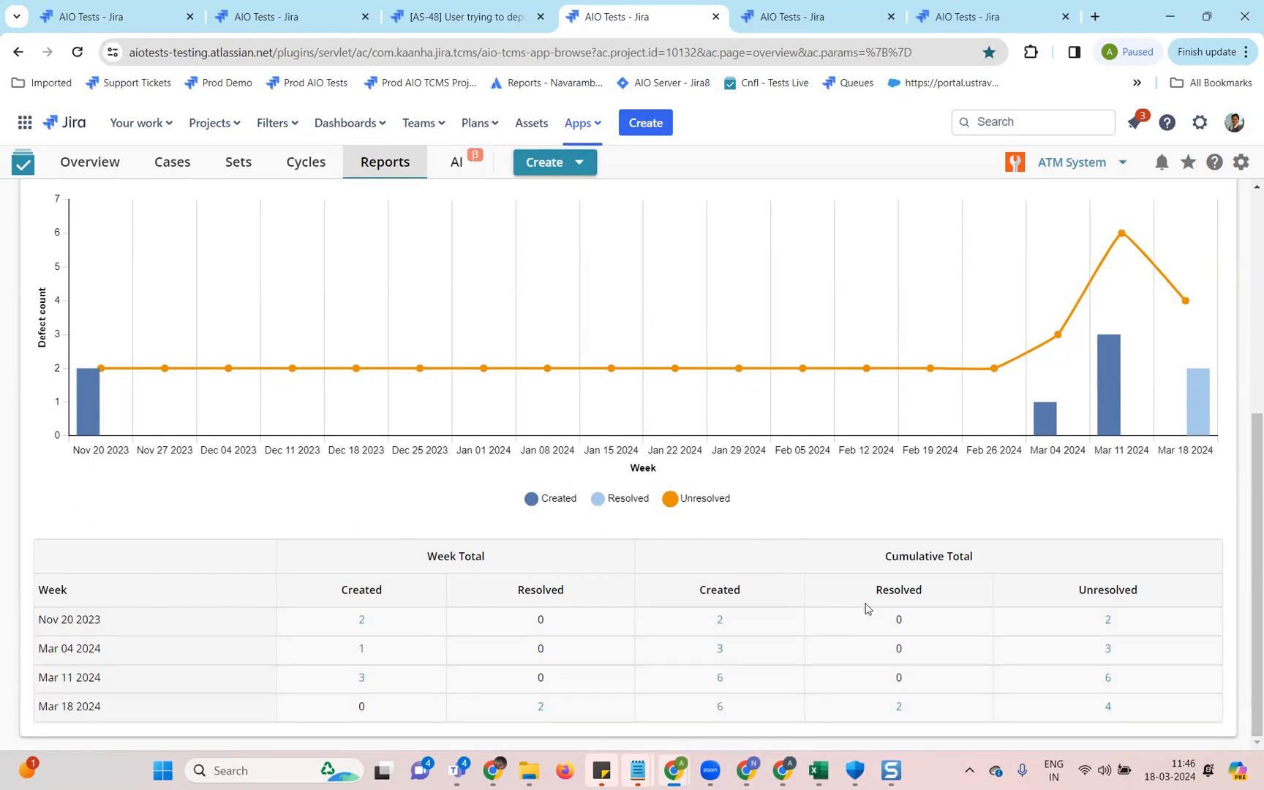
pyautogui.moveTo(804, 387)
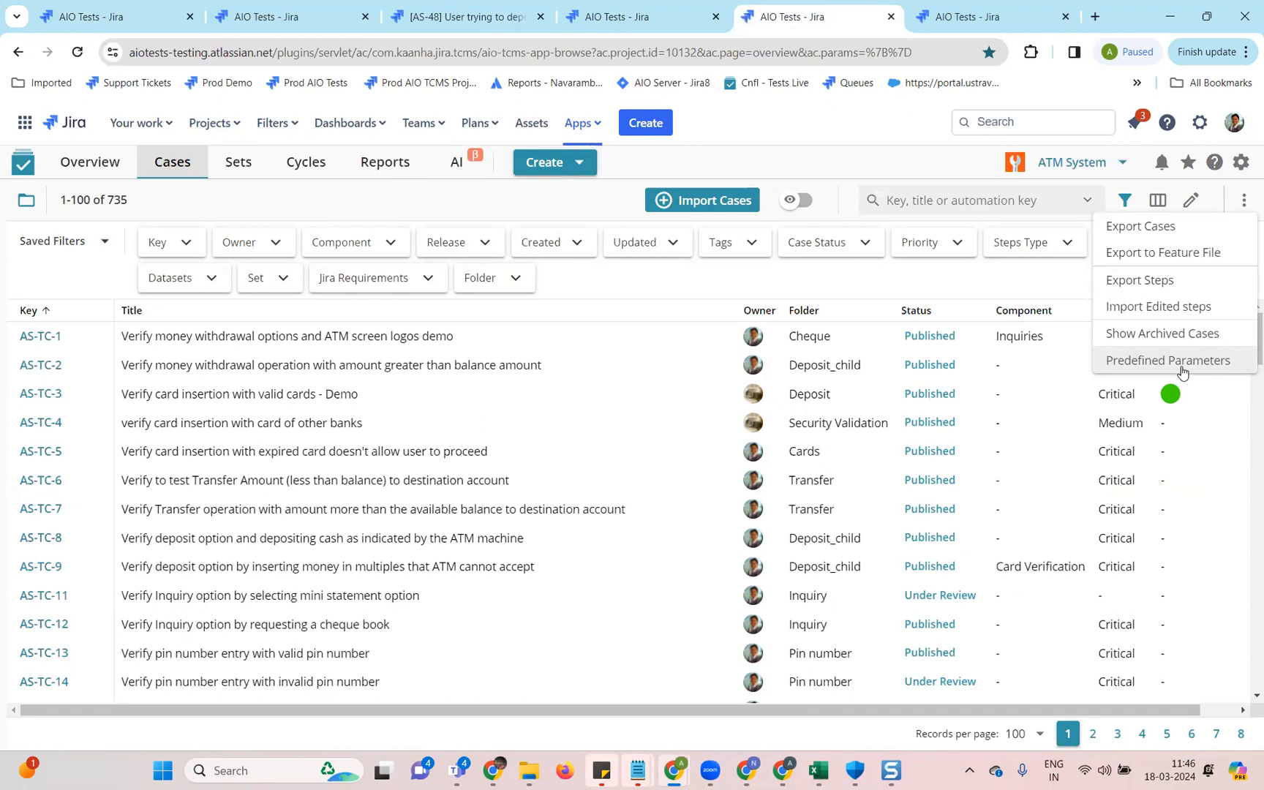
pyautogui.moveTo(1246, 199)
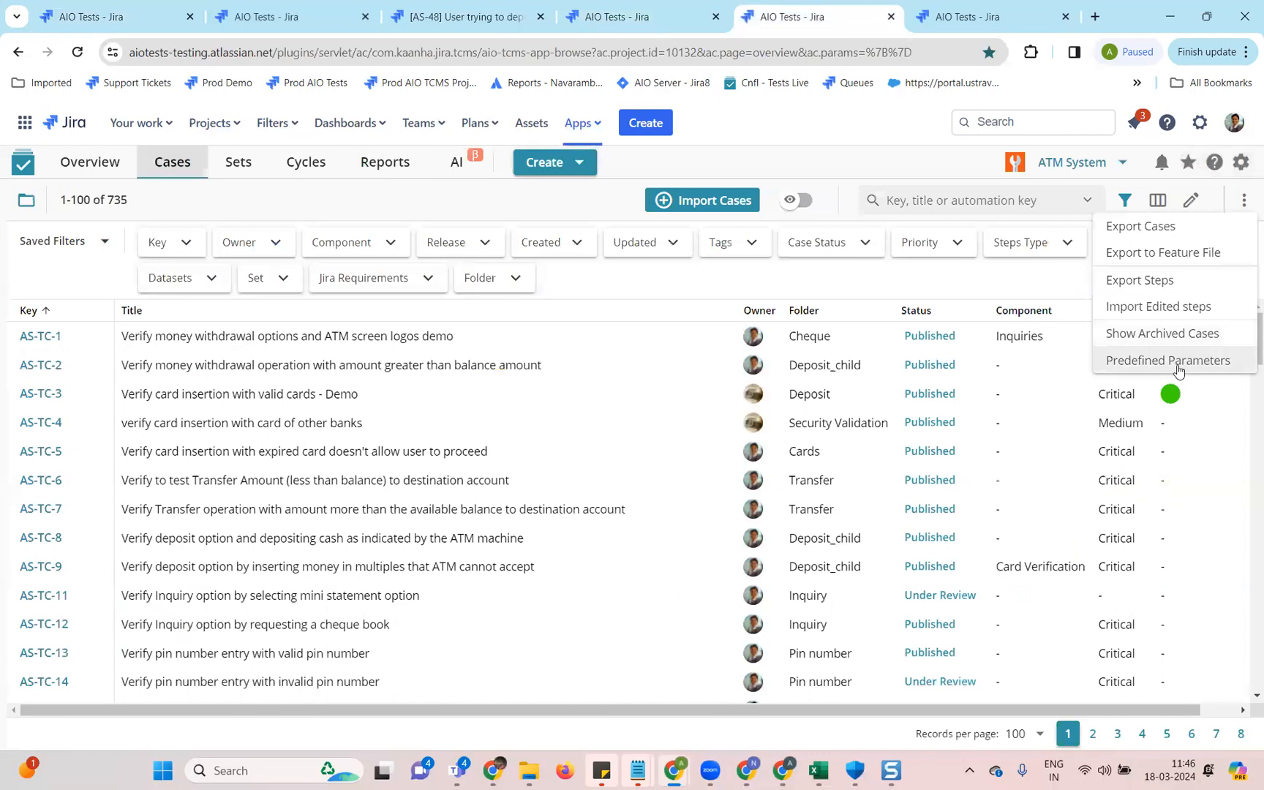
# Open Predefined Parameters and edit the Amount parameter with values 3000, 2000, 1000, 500, 200.
pyautogui.click(1167, 360)
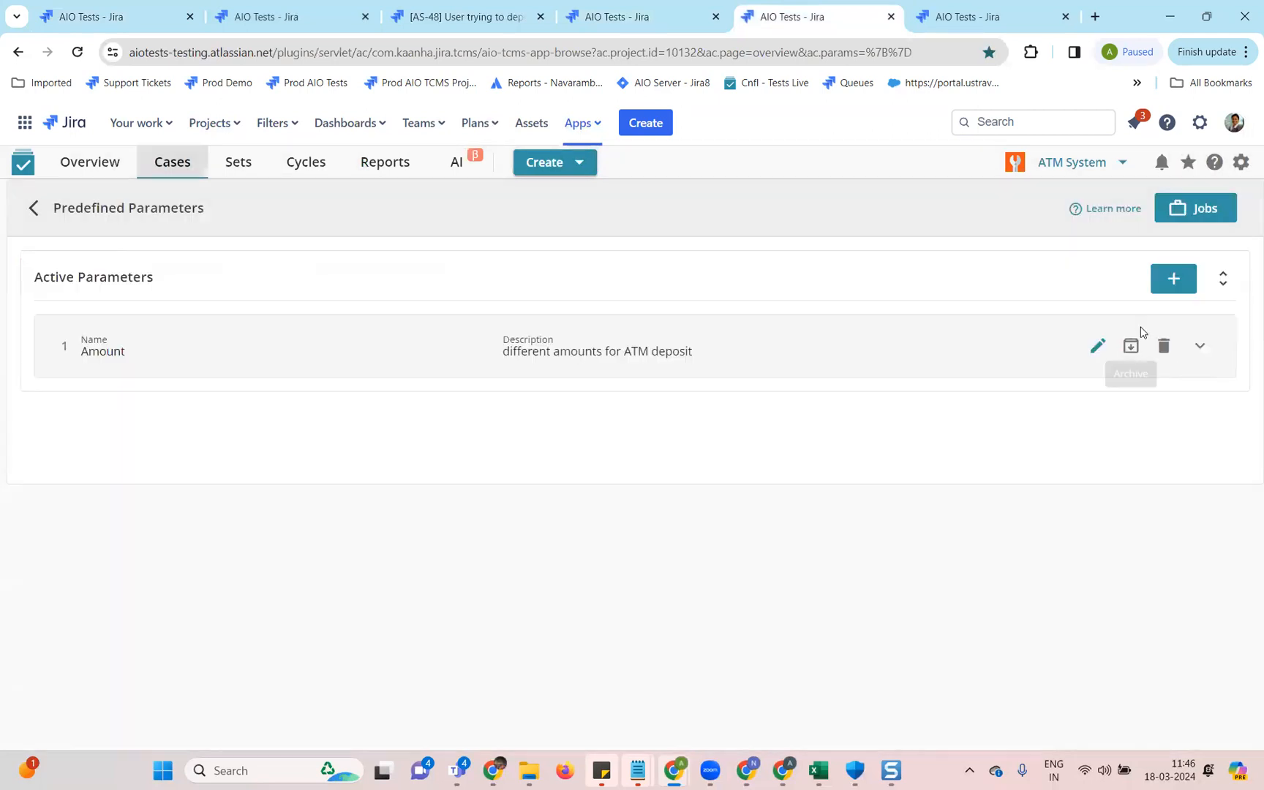
pyautogui.moveTo(1174, 278)
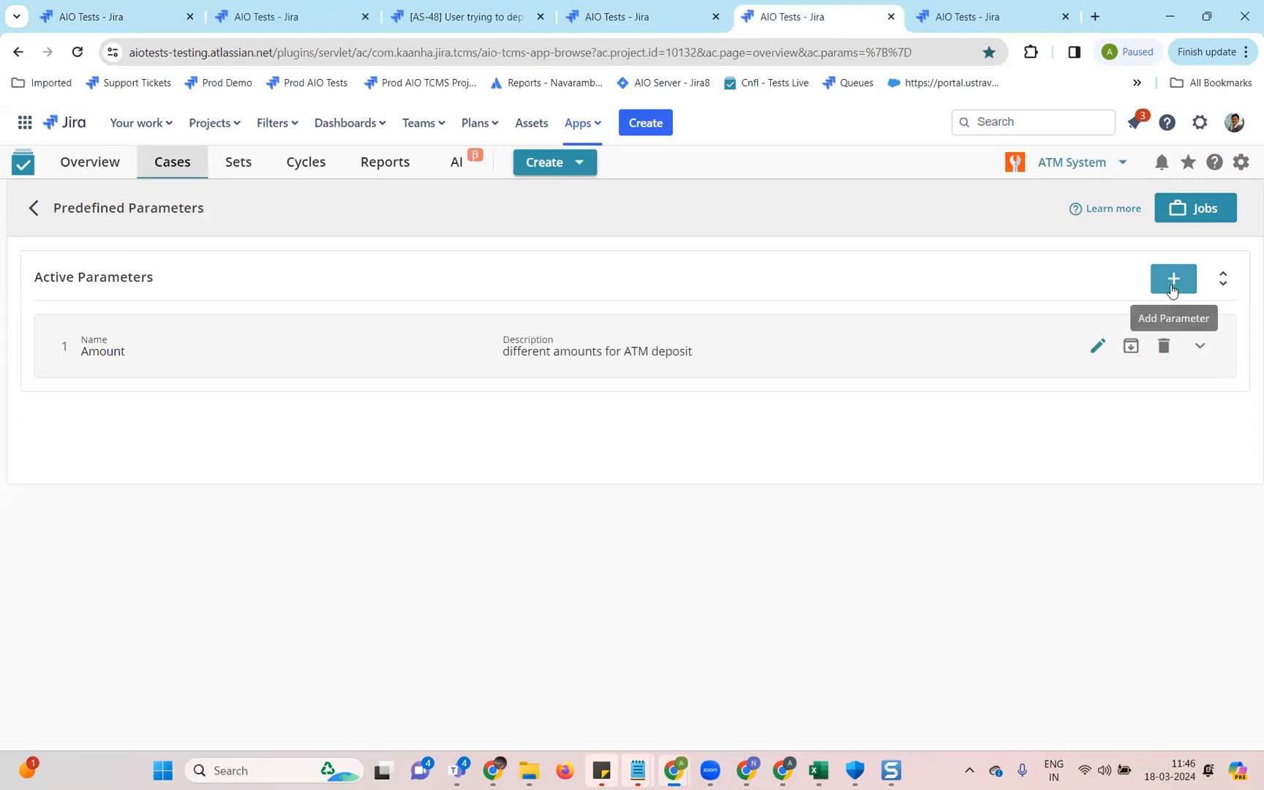
pyautogui.click(1174, 278)
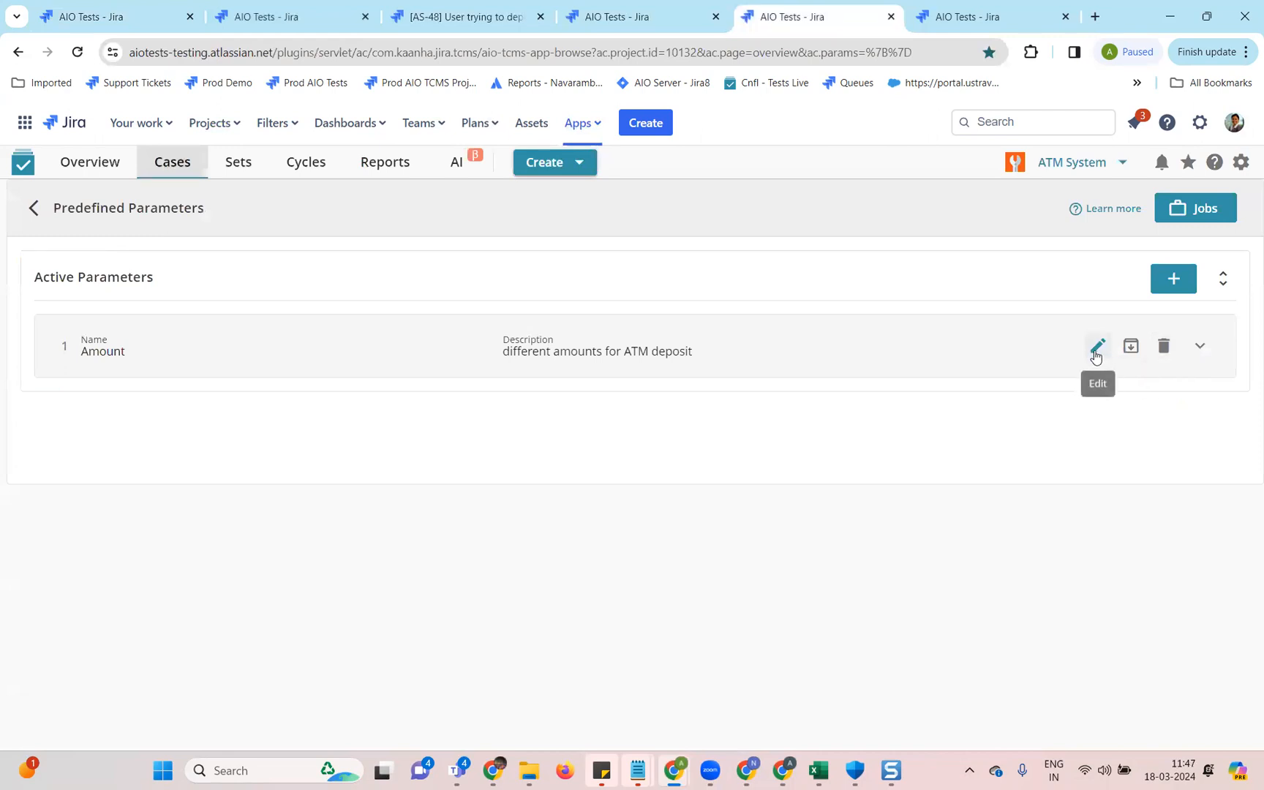
pyautogui.click(1097, 347)
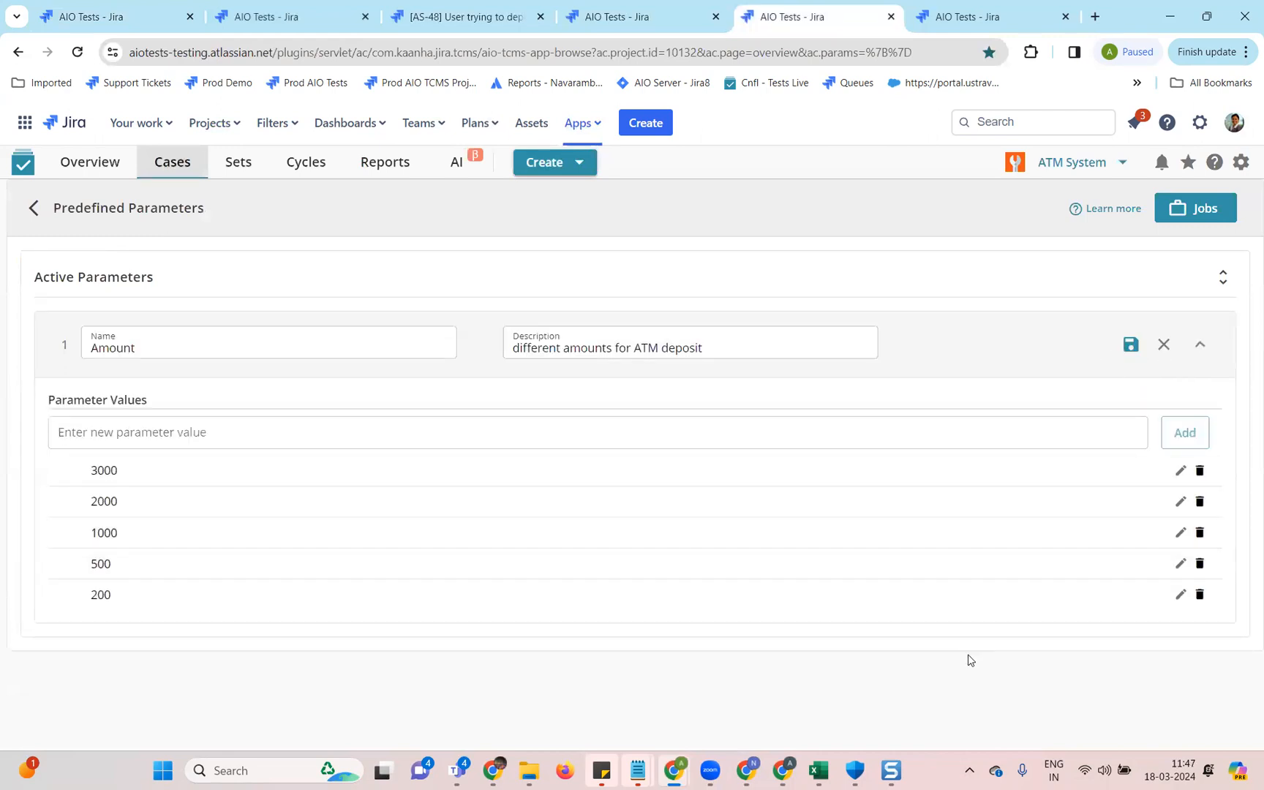
pyautogui.moveTo(456, 575)
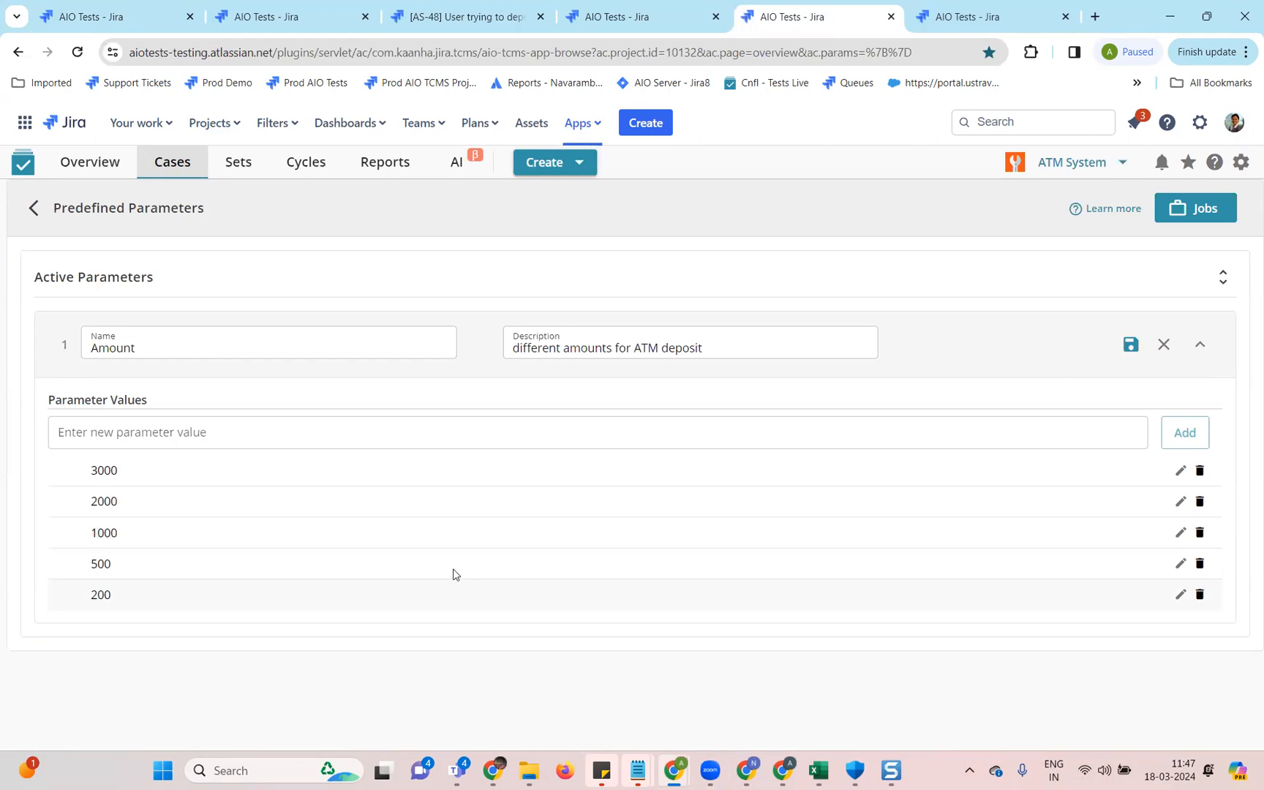
pyautogui.moveTo(986, 282)
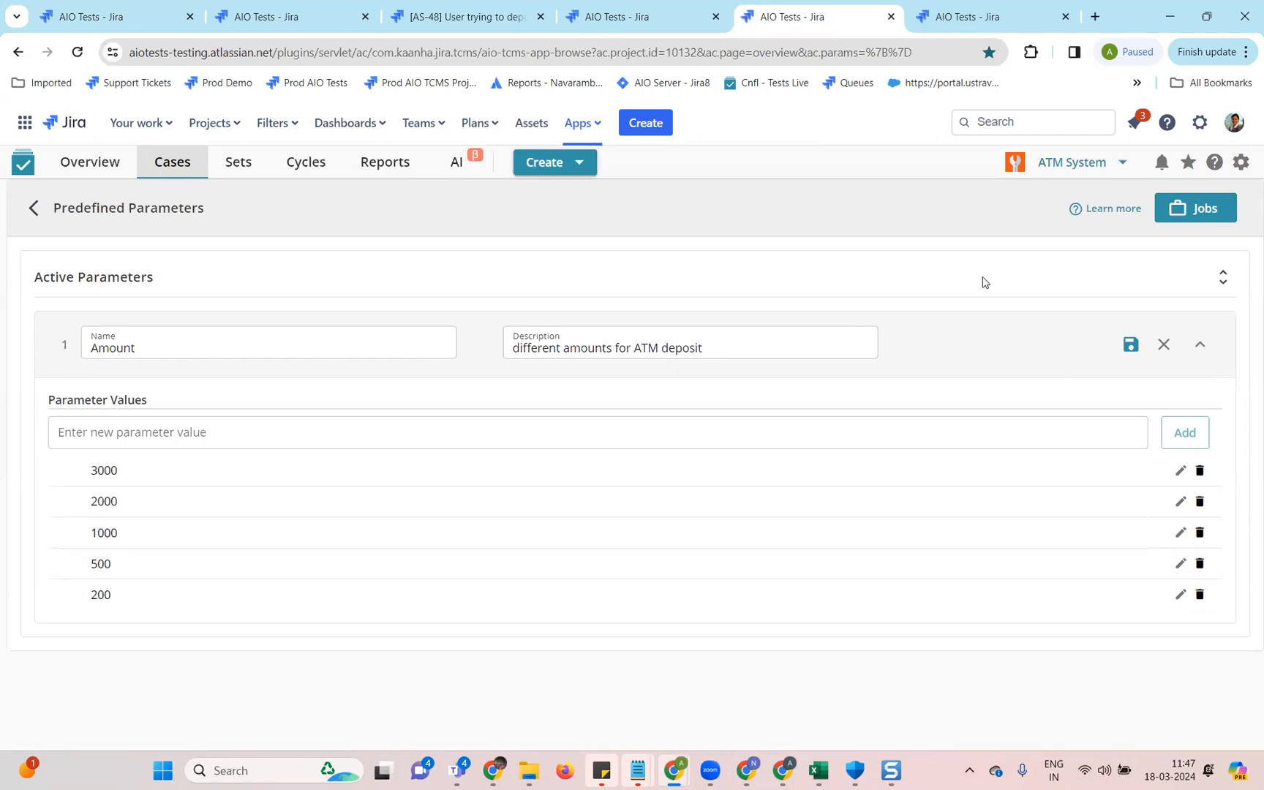
pyautogui.moveTo(993, 275)
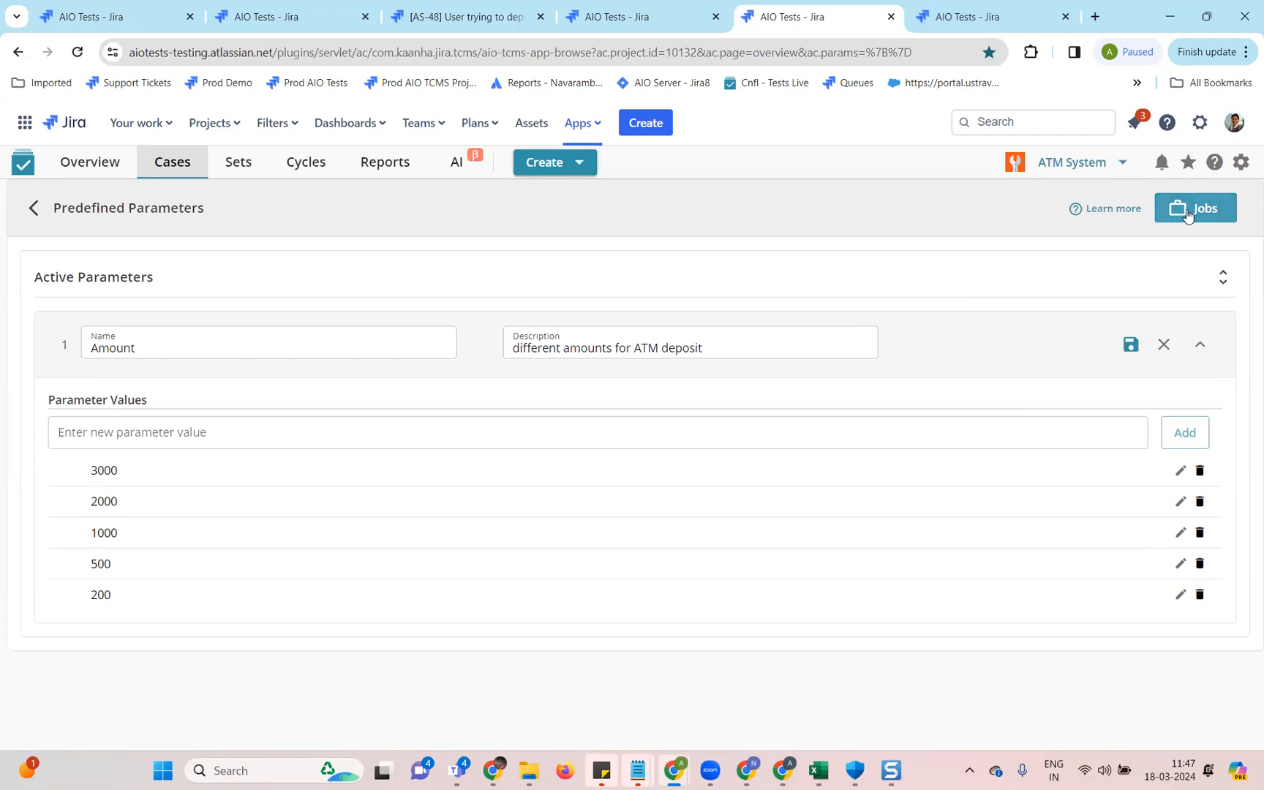
# View the parameter update jobs list with the completed Amount value-delete job.
pyautogui.click(1196, 208)
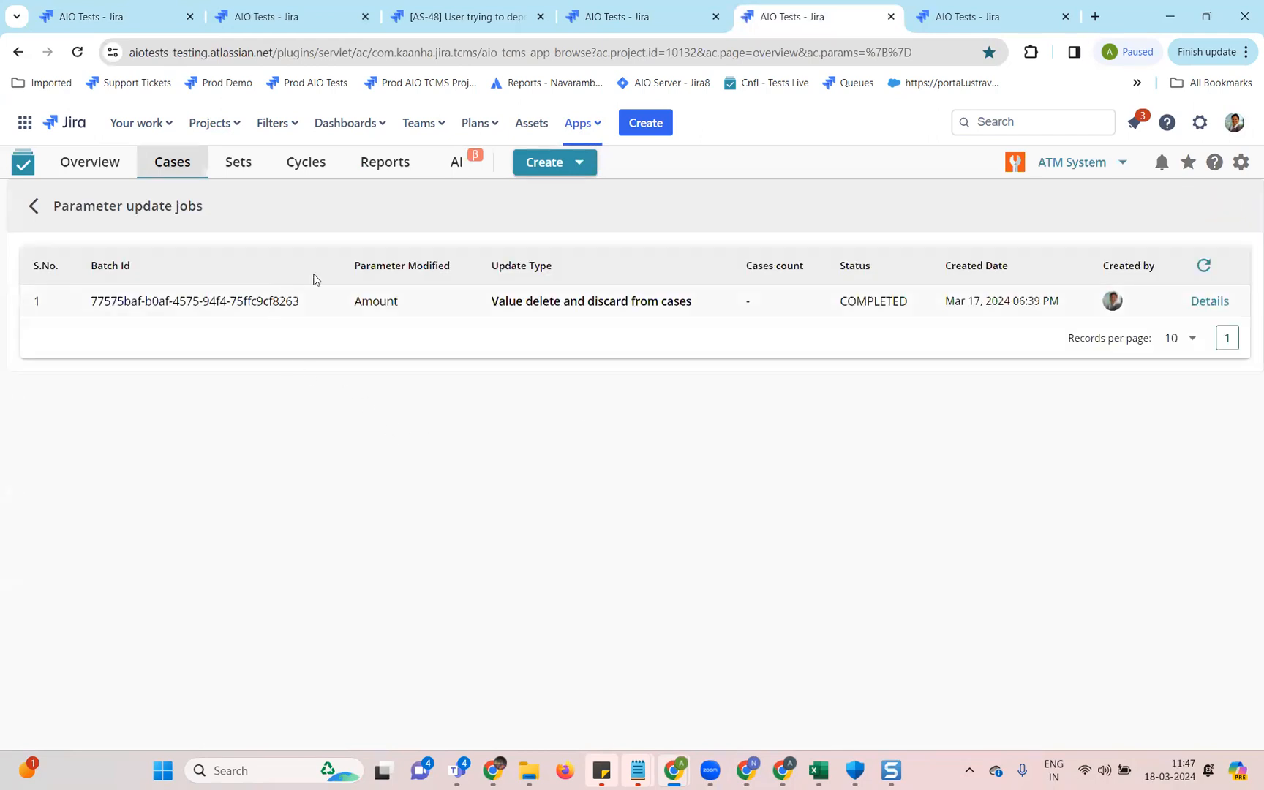
pyautogui.doubleClick(874, 301)
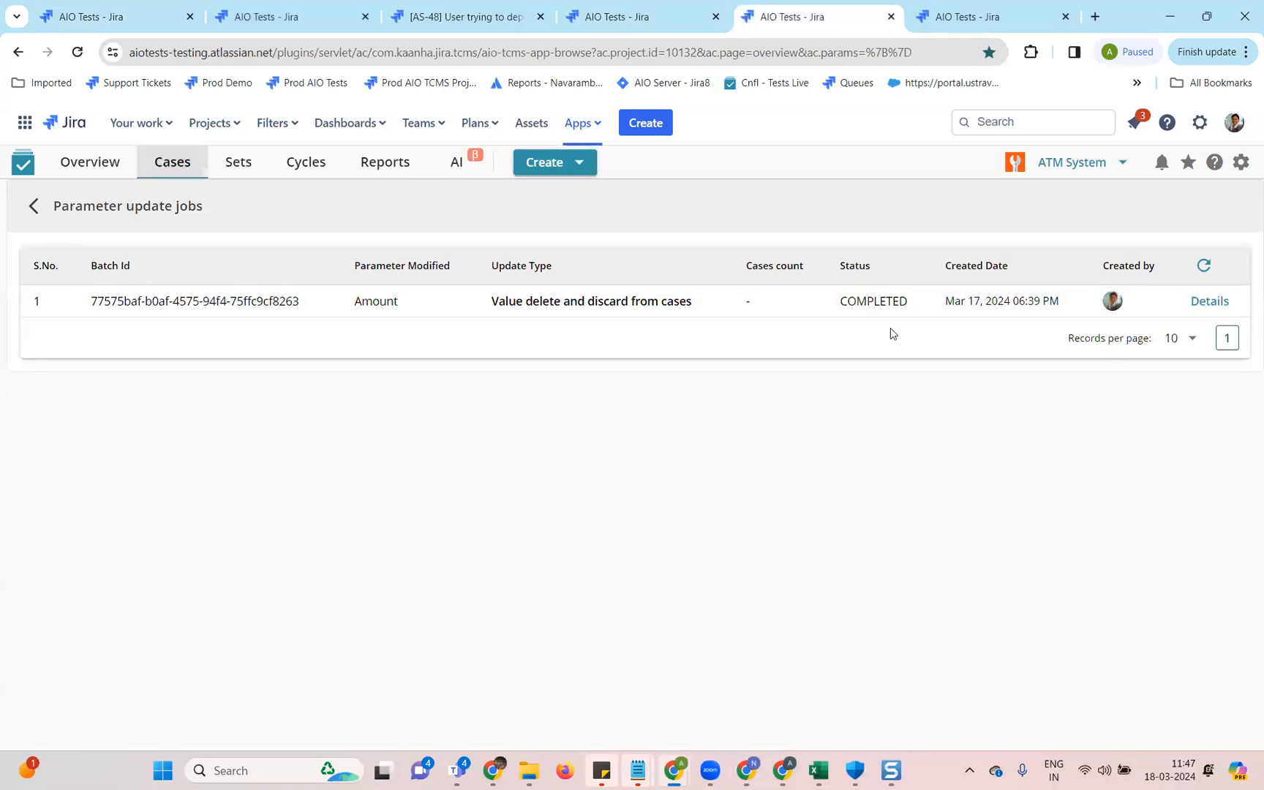
pyautogui.moveTo(1018, 6)
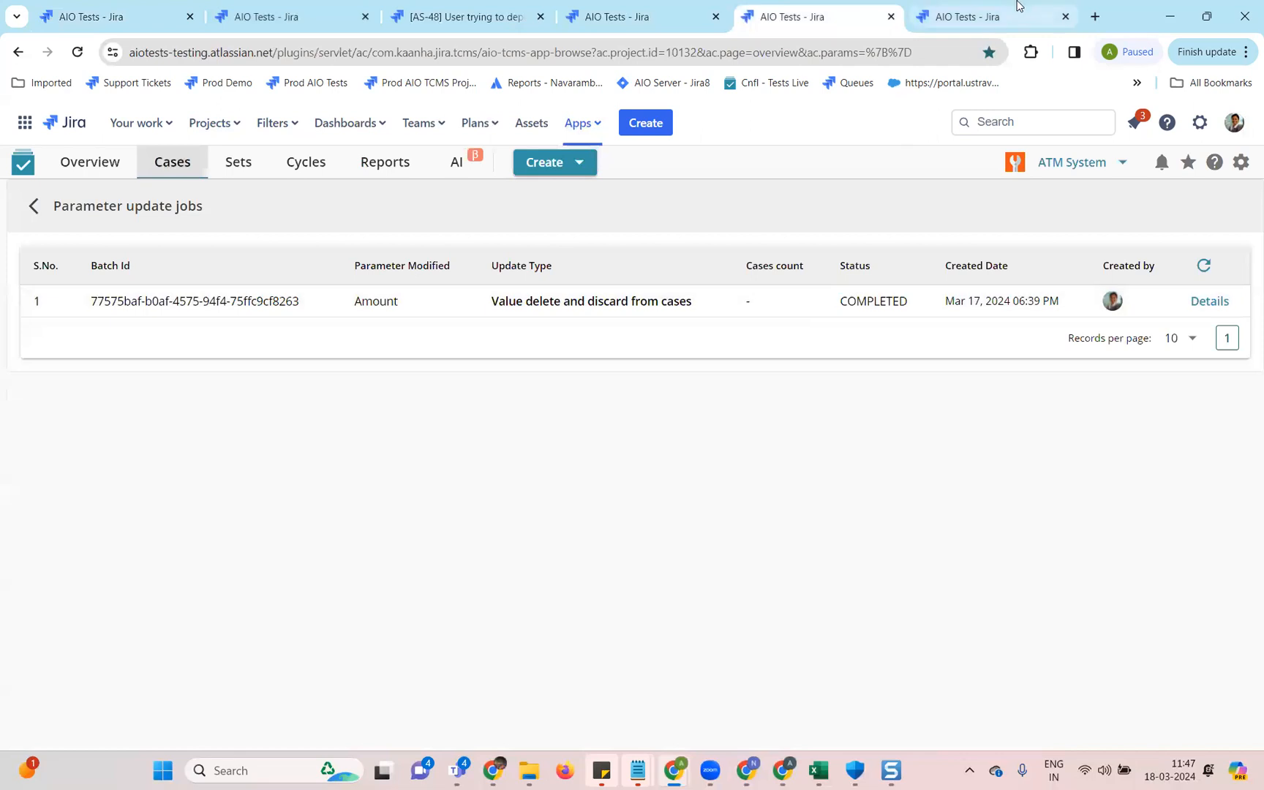
pyautogui.moveTo(1000, 14)
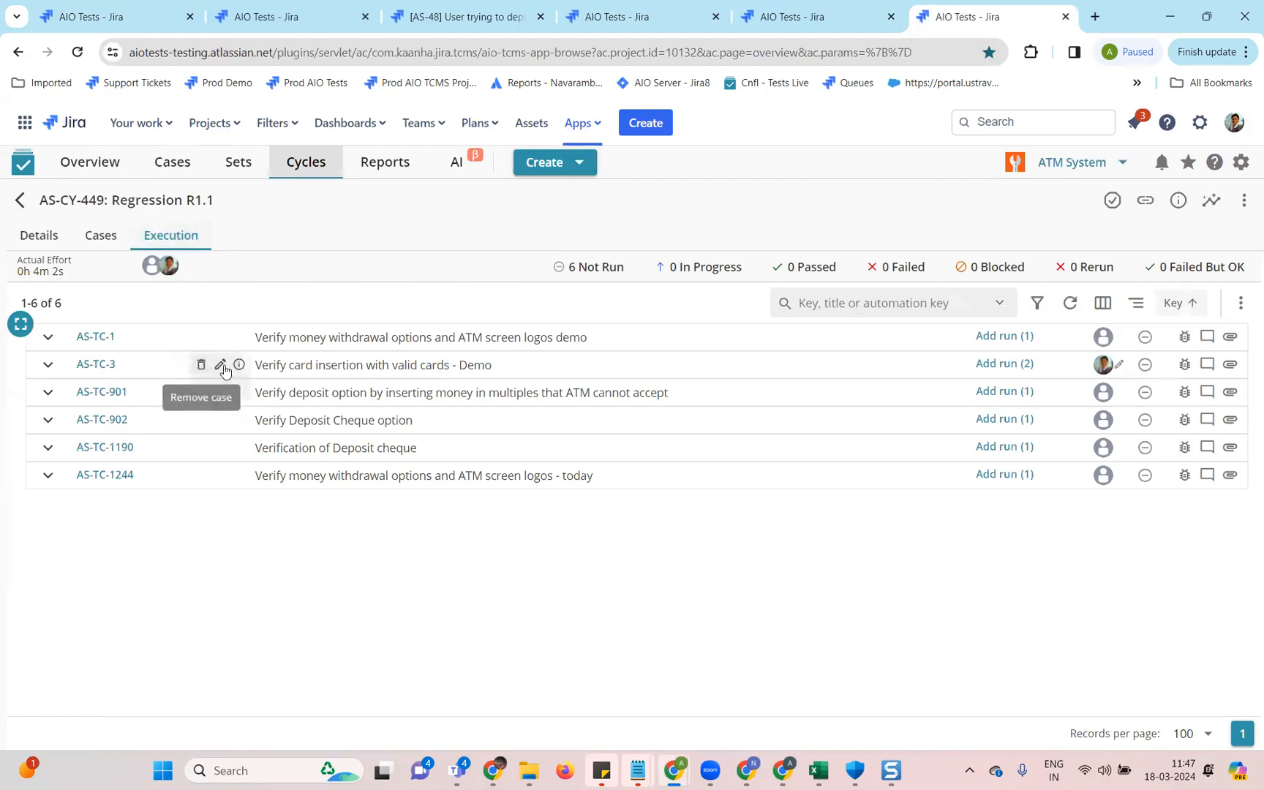
pyautogui.moveTo(46, 377)
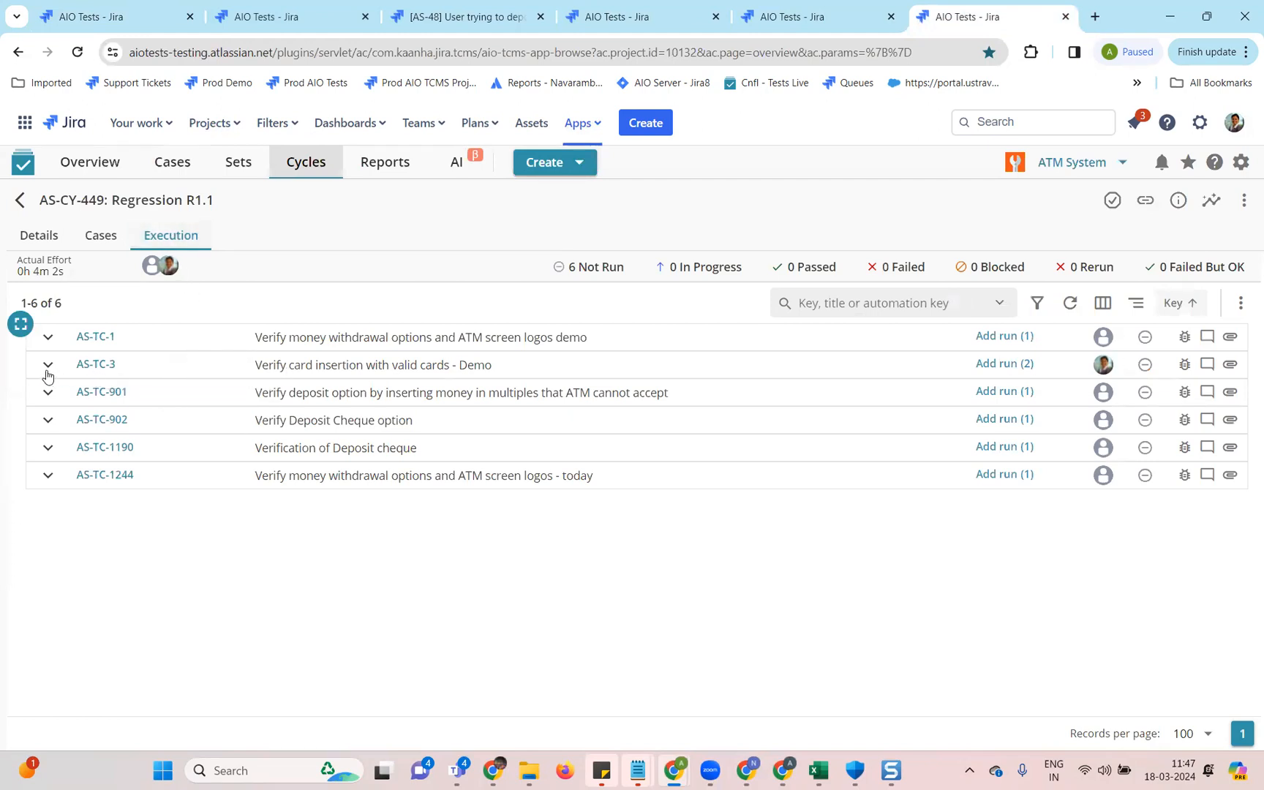
# Expand AS-TC-3 in the Regression R1.1 execution to show Run 1 and Run 2.
pyautogui.click(49, 365)
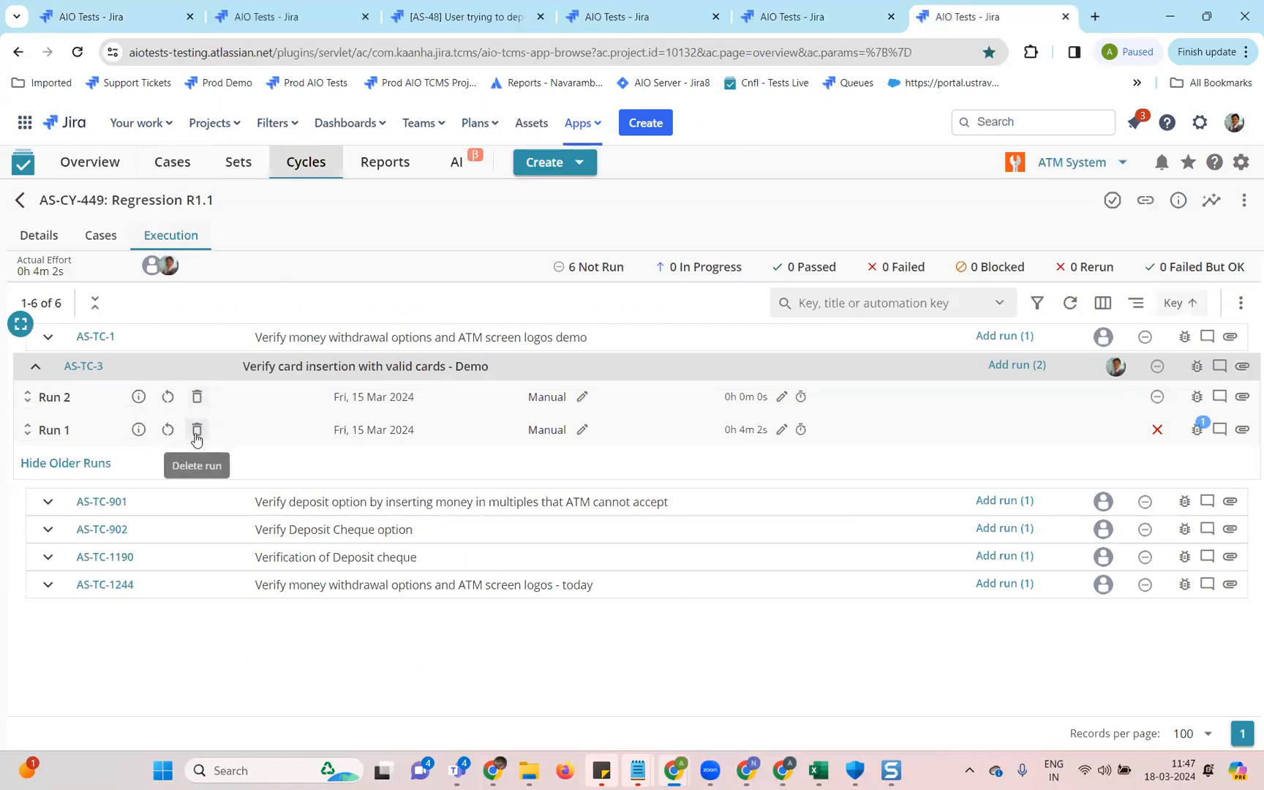
pyautogui.moveTo(215, 442)
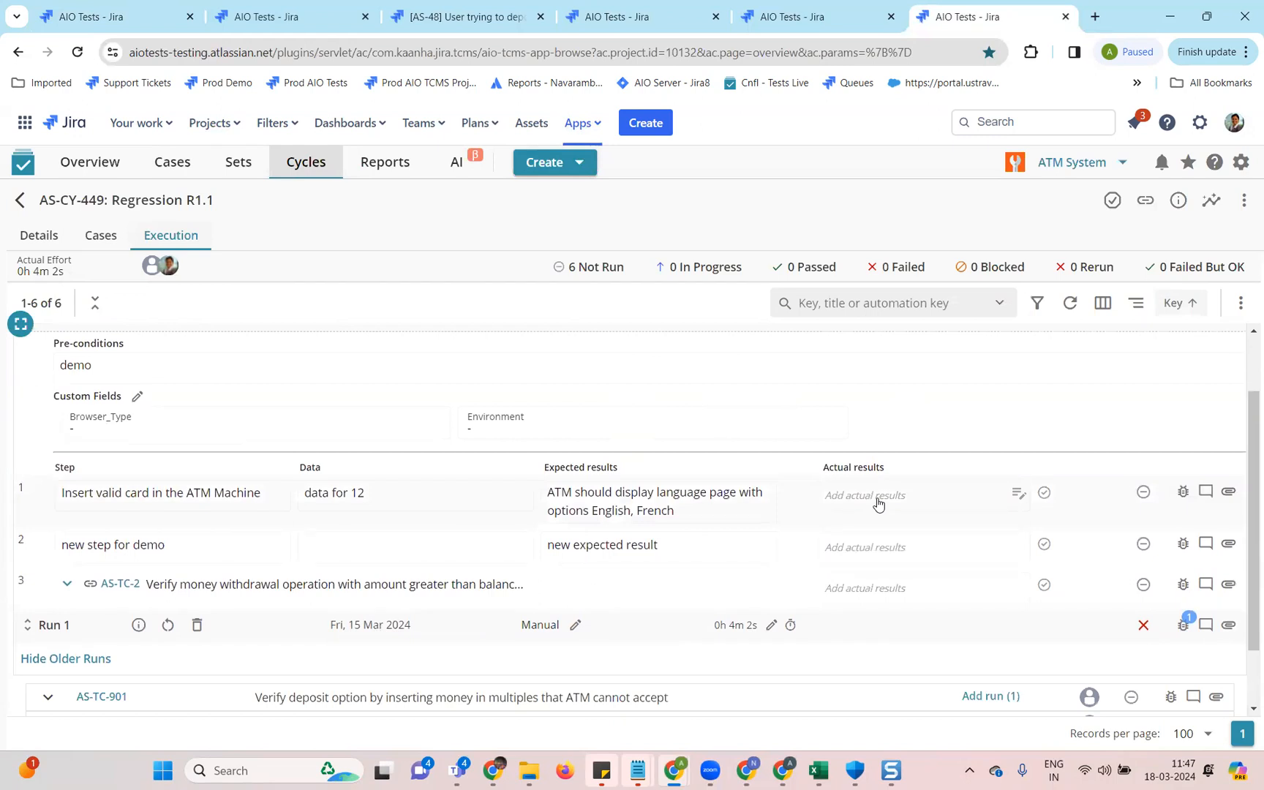
# Record Run 1 actual results: 'Login failed' for step 1 and 'Works as expected' for step 2.
pyautogui.click(865, 494)
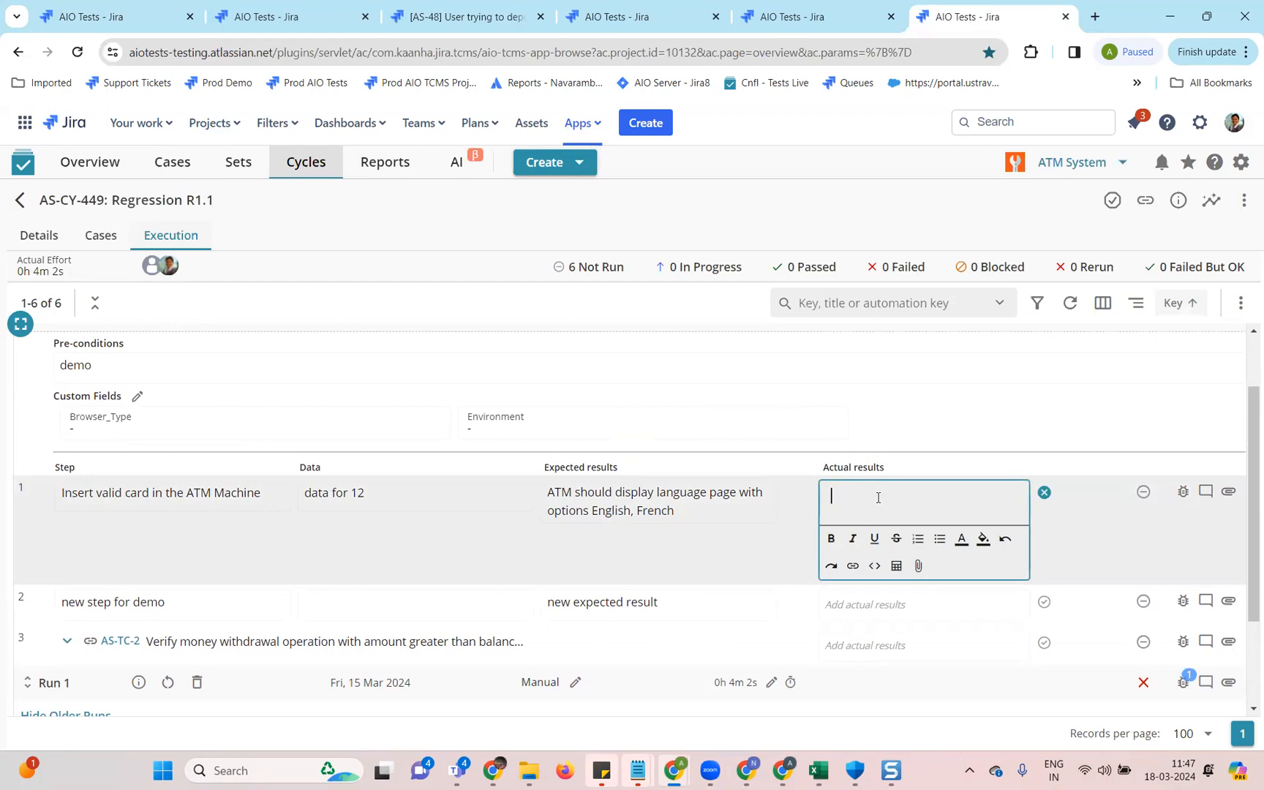
pyautogui.write('Login failed')
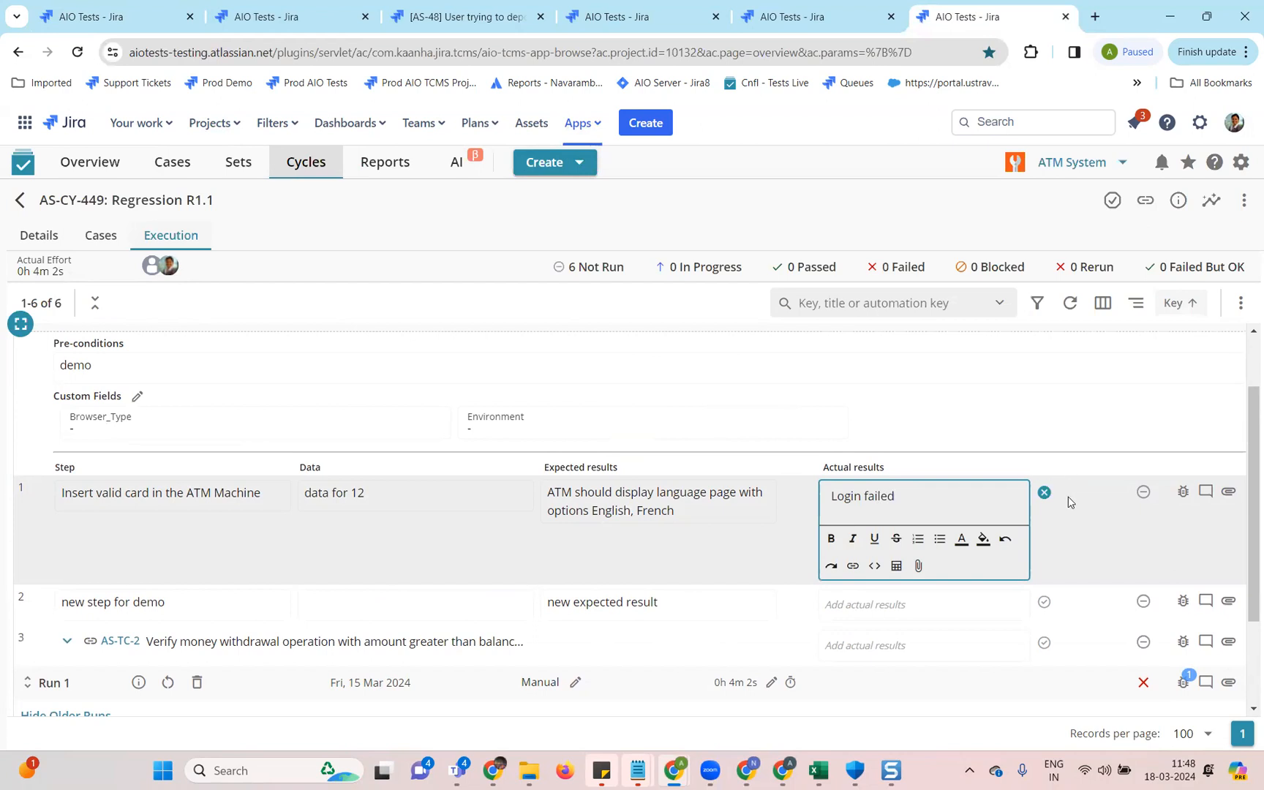
pyautogui.click(1045, 492)
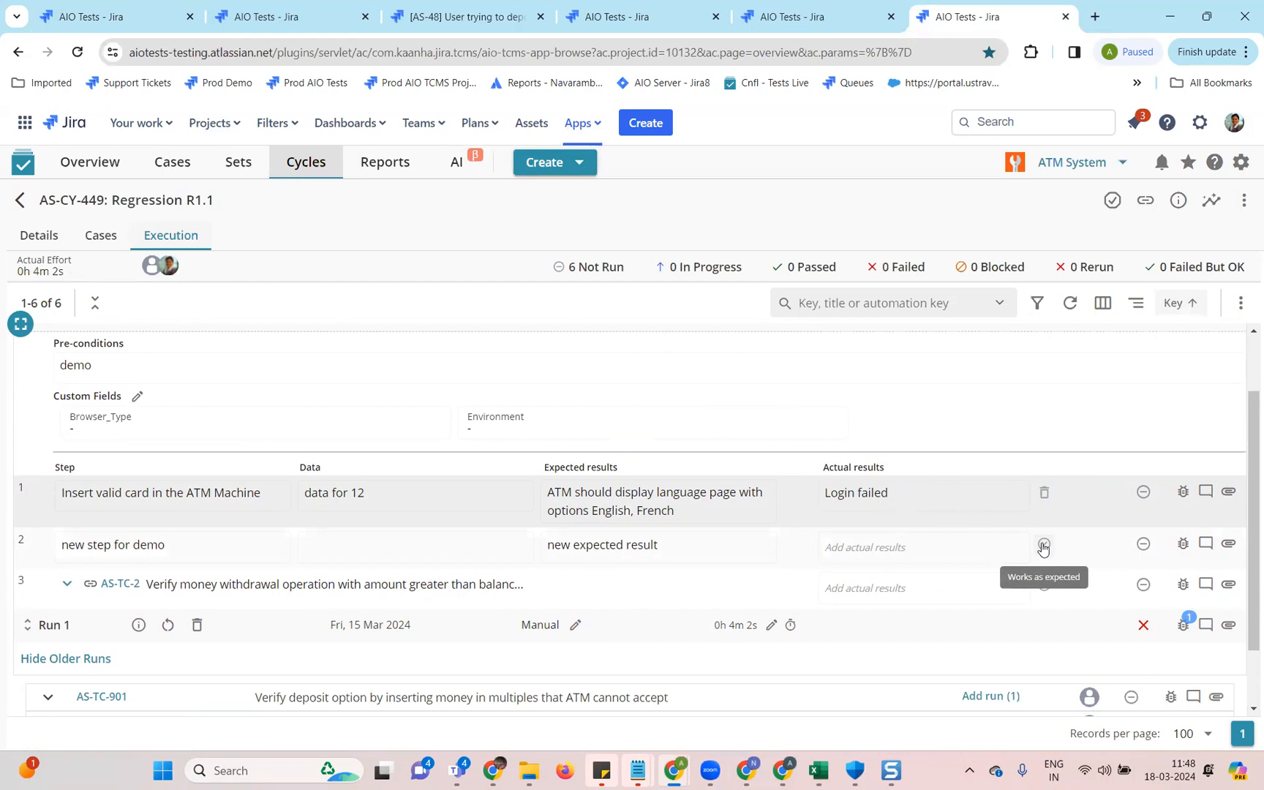
pyautogui.click(1045, 545)
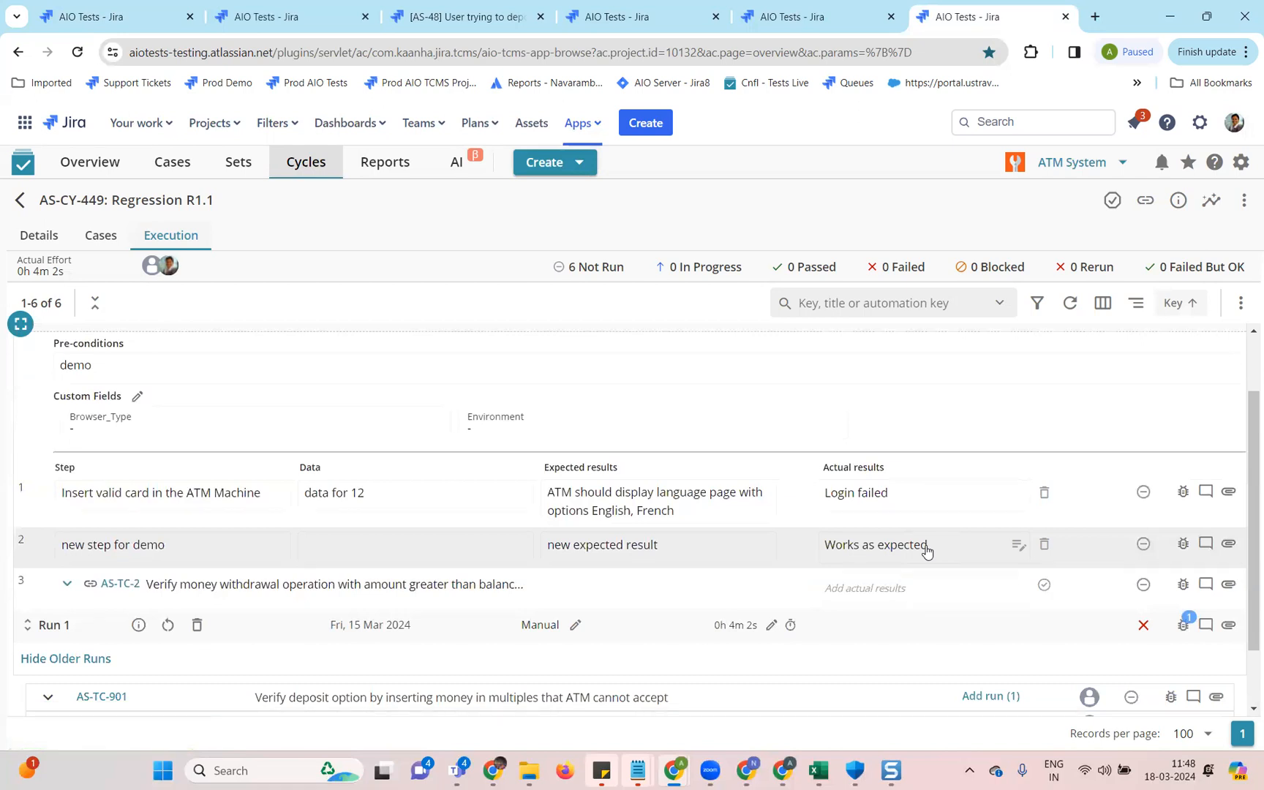
pyautogui.moveTo(928, 553)
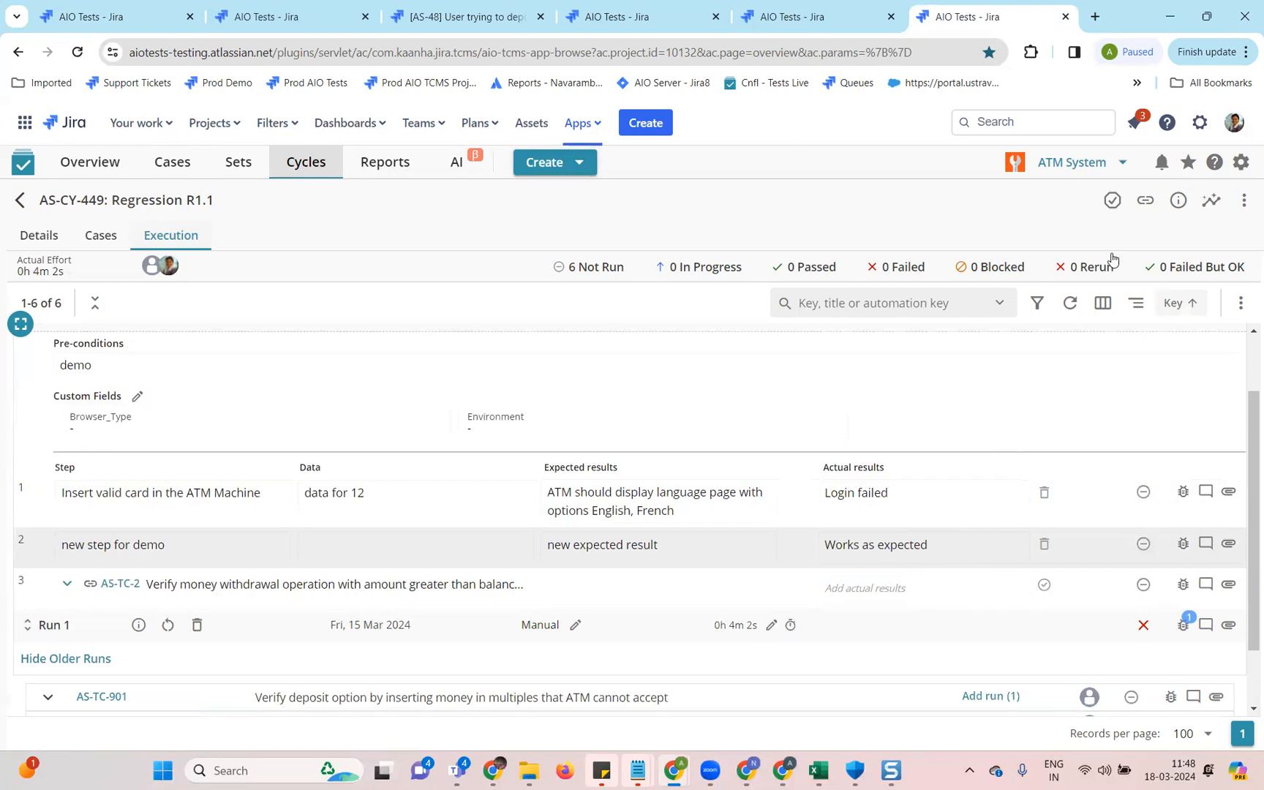
# Show the help menu with Documentation, Release Notes and Contact Support.
pyautogui.click(1215, 162)
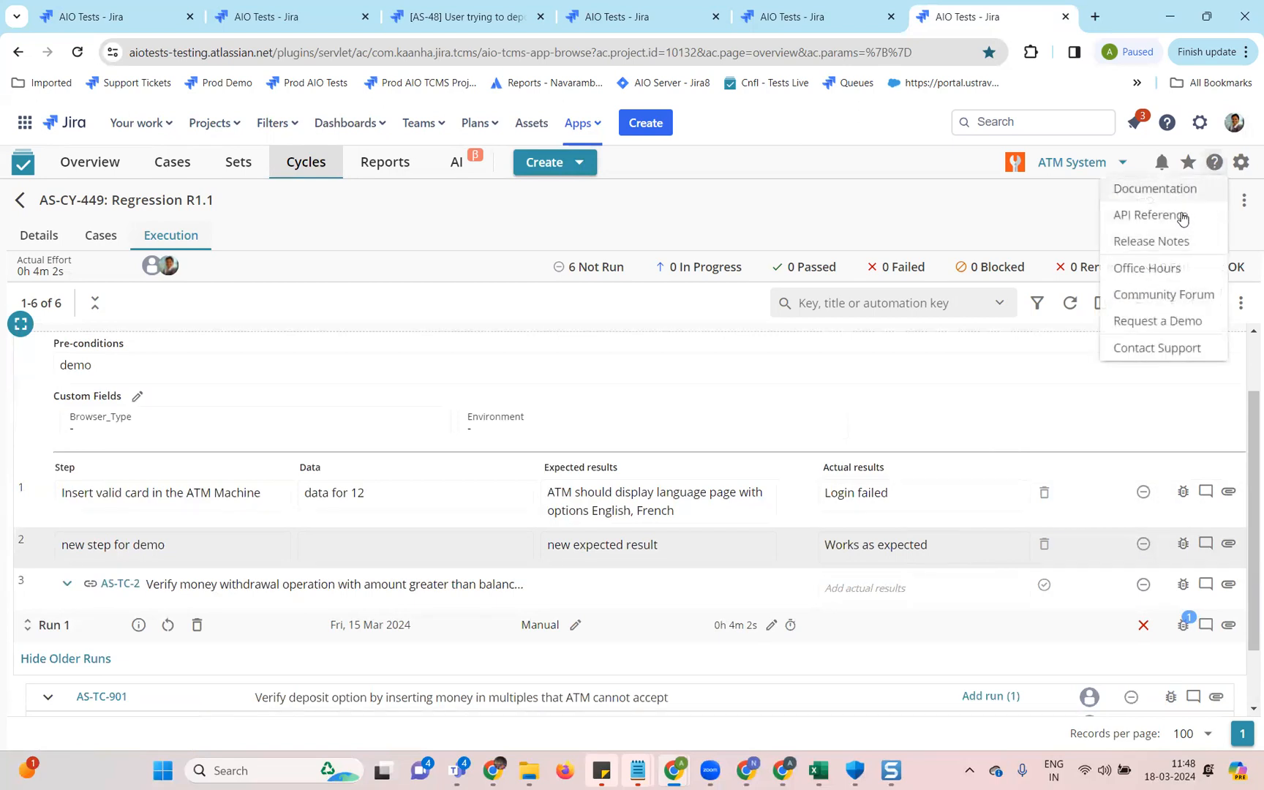
pyautogui.moveTo(1168, 322)
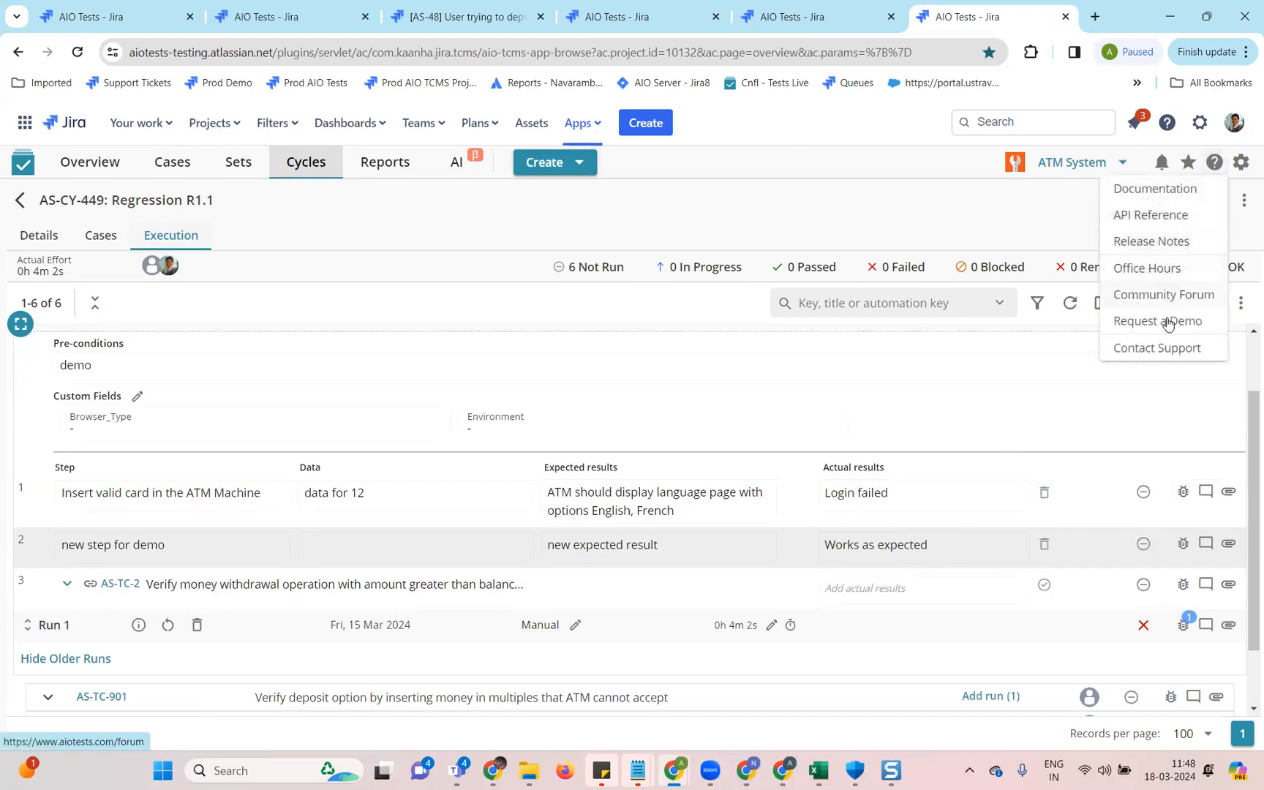